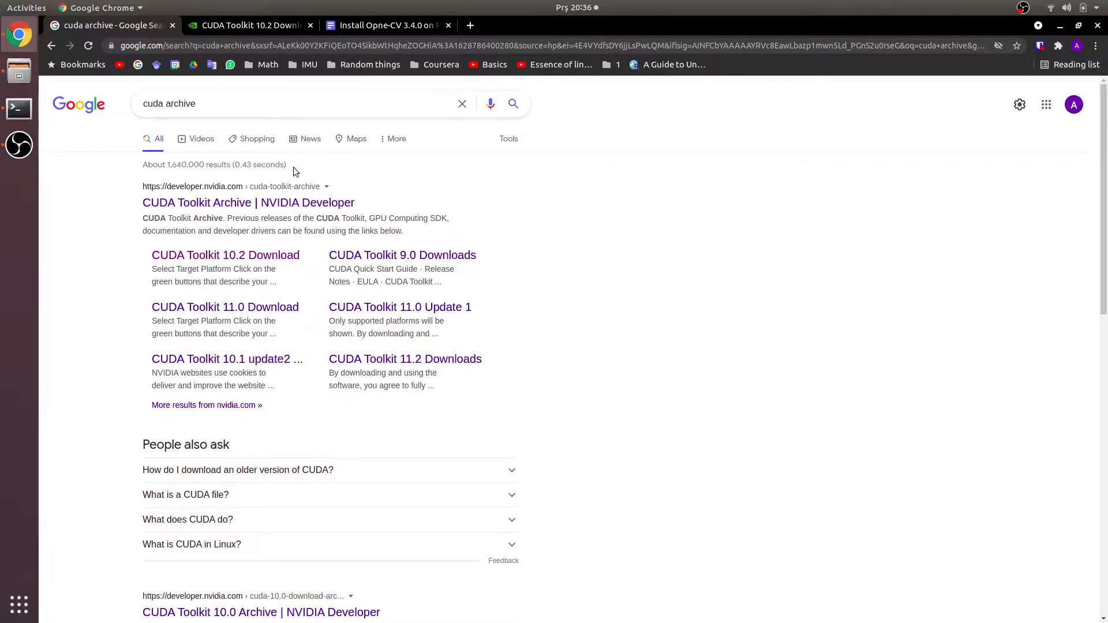
Refresh package lists with sudo apt update, then cancel the pasted build-essential install command.
click(232, 104)
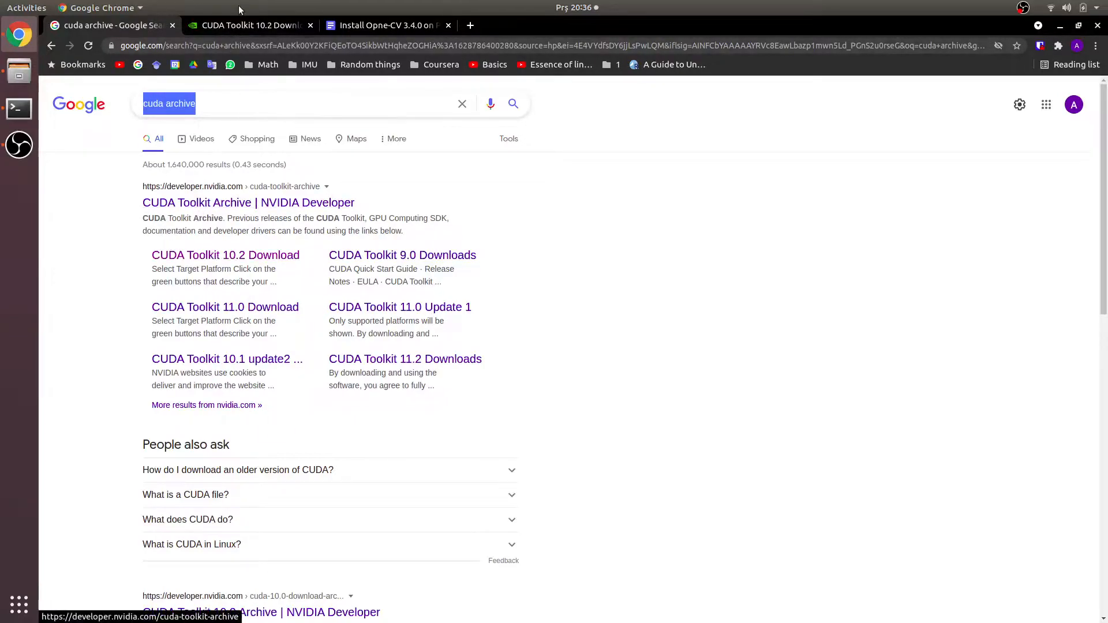
click(225, 255)
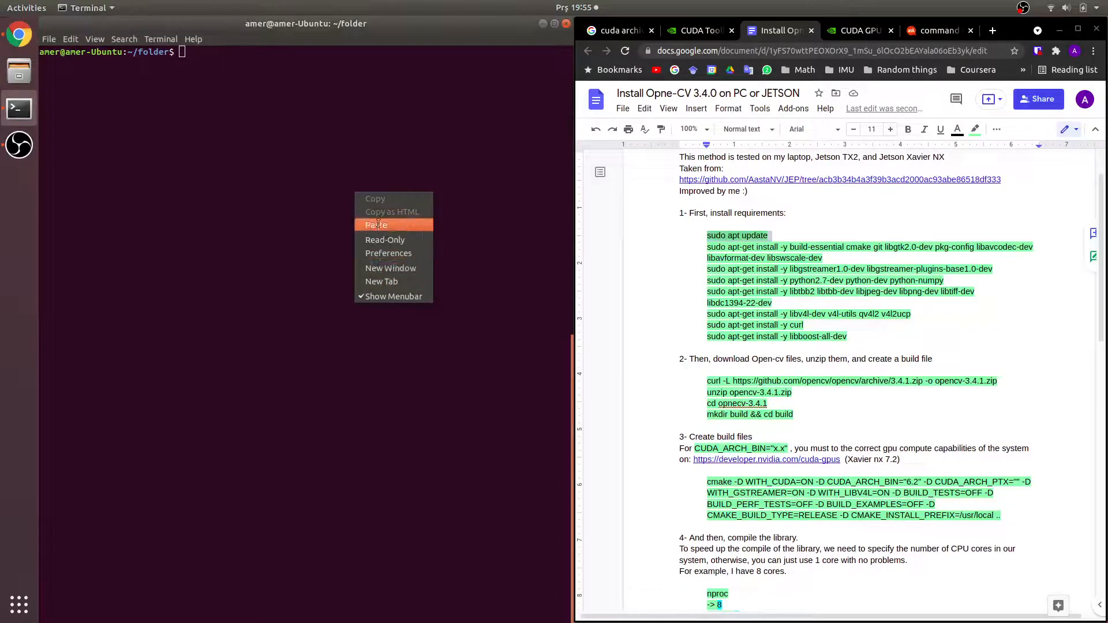
click(375, 225)
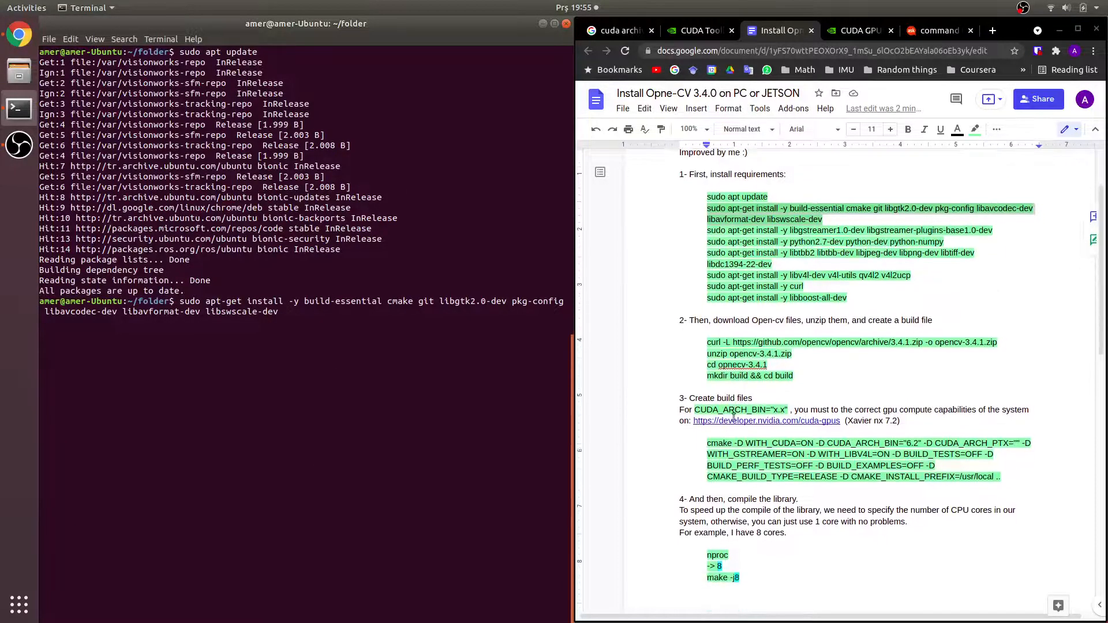
scroll(down, 3)
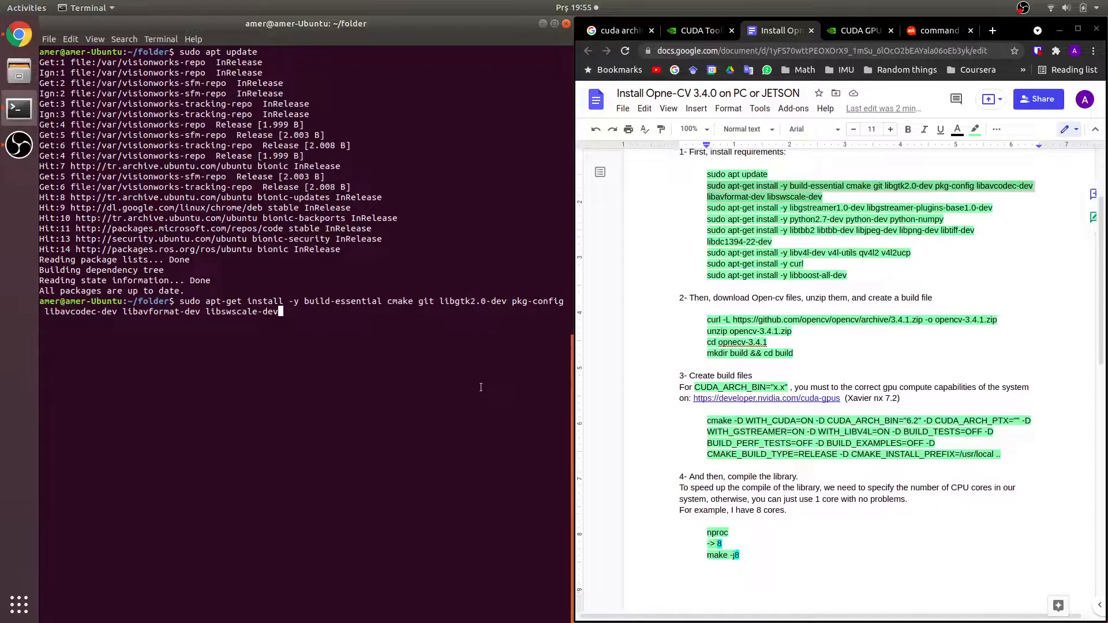
key(ctrl+c)
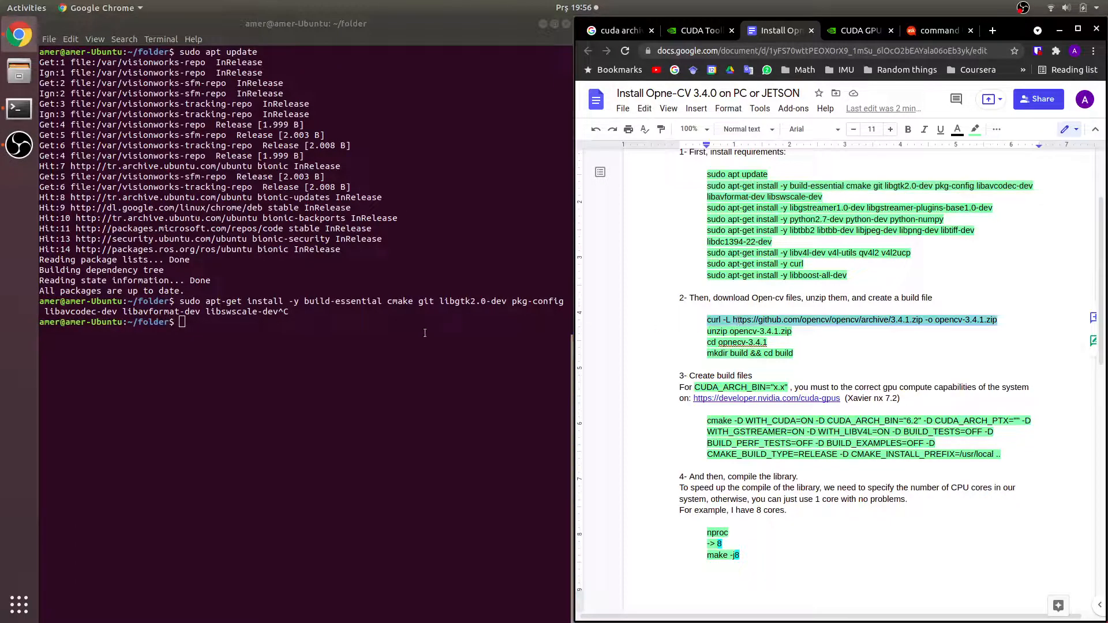
Download opencv-3.4.1.zip from GitHub with curl and move into folder1.
text(curl -L https://github.com/opencv/opencv/archive/3.4.1.zip -o opencv-3.4.1.zip)
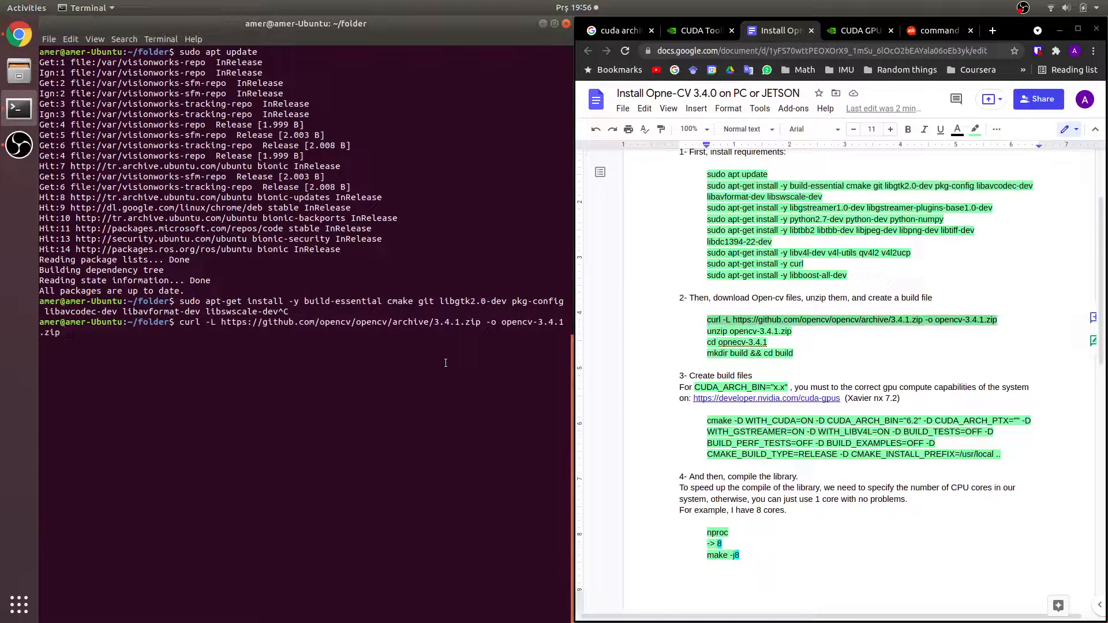
key(Return)
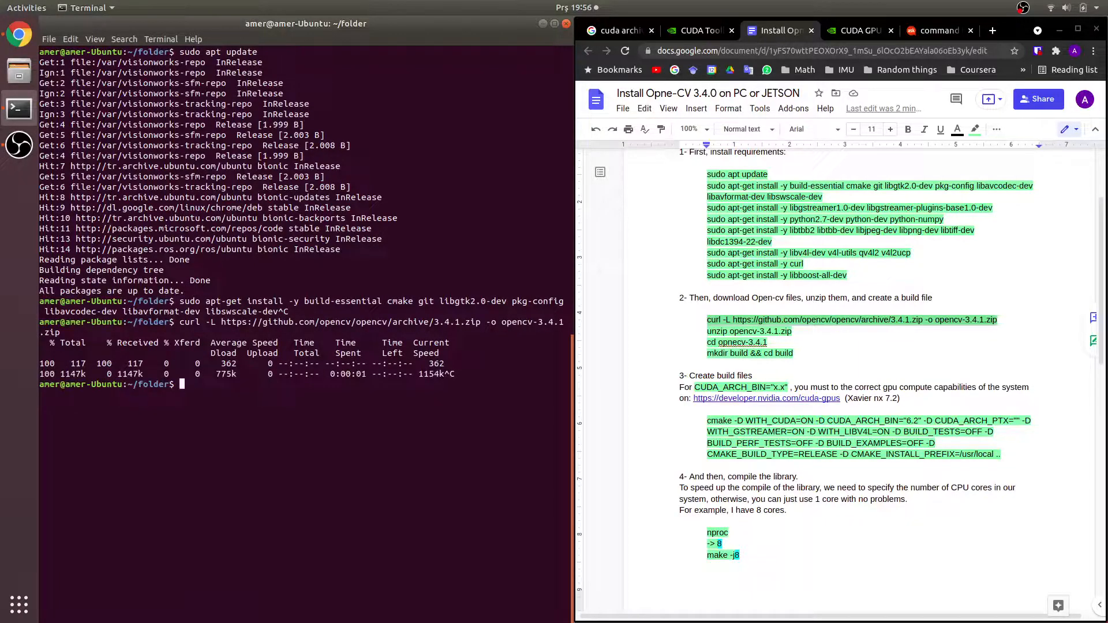
text(cd folder1/)
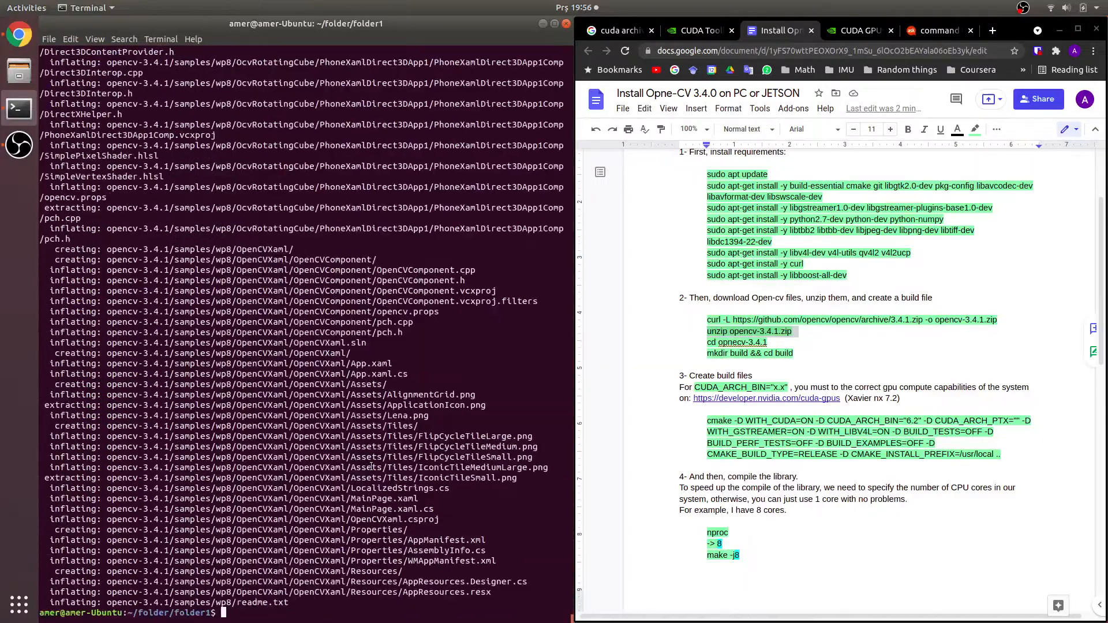
Enter opencv-3.4.1, then create and enter its build directory.
text(cd opencv-3.4.1/)
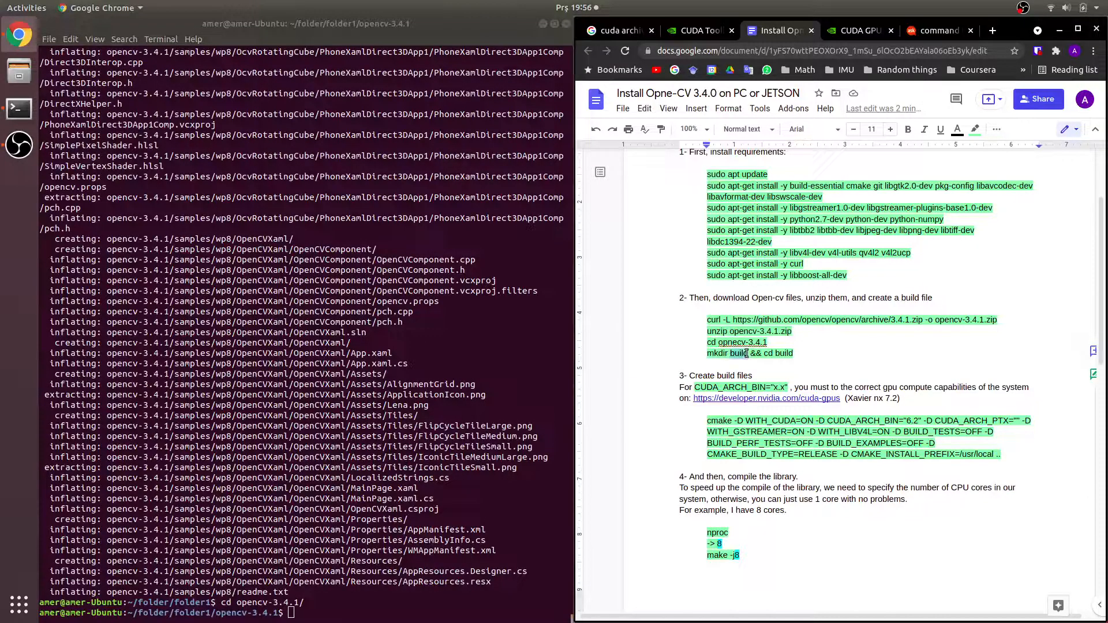
right_click(410, 417)
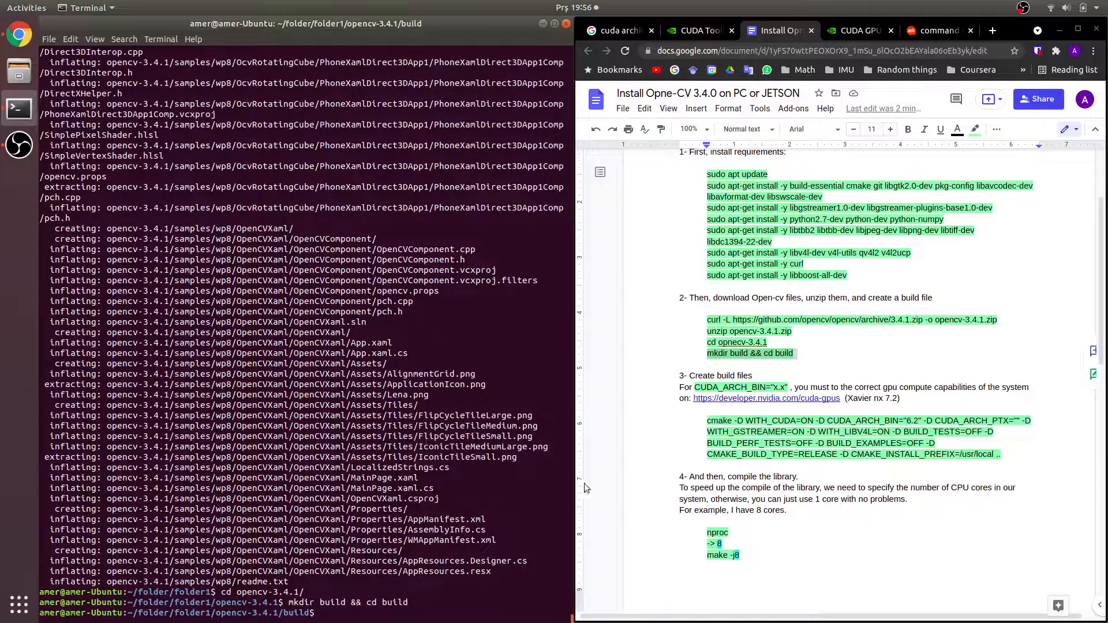
scroll(down, 3)
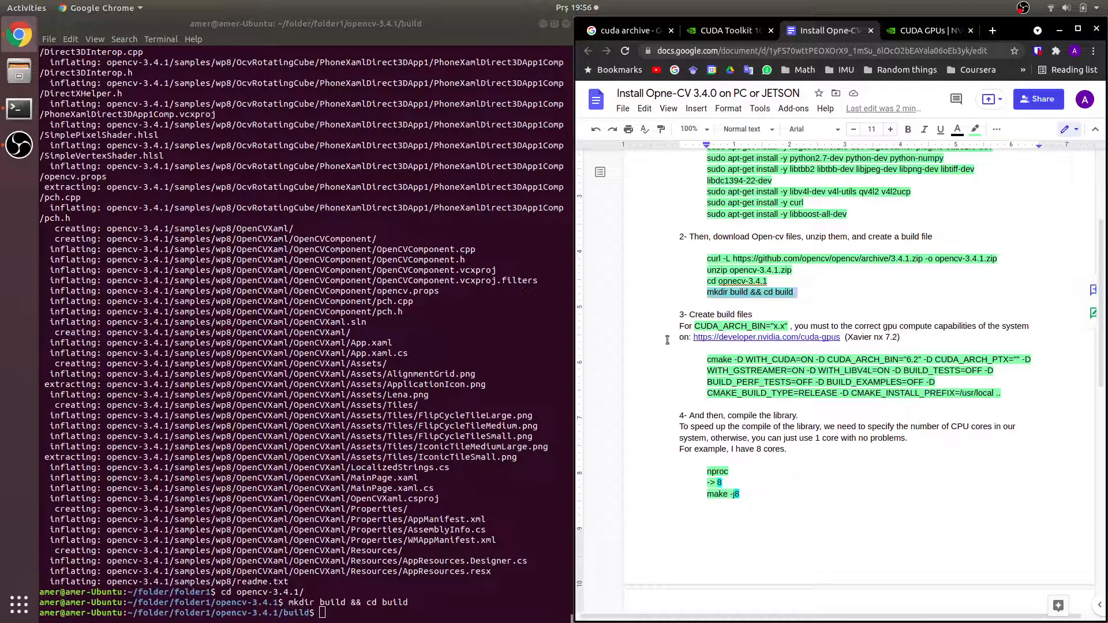
Search NVIDIA's GeForce and TITAN list for '965', finding compute capability 5.2, then return to the guide.
click(928, 30)
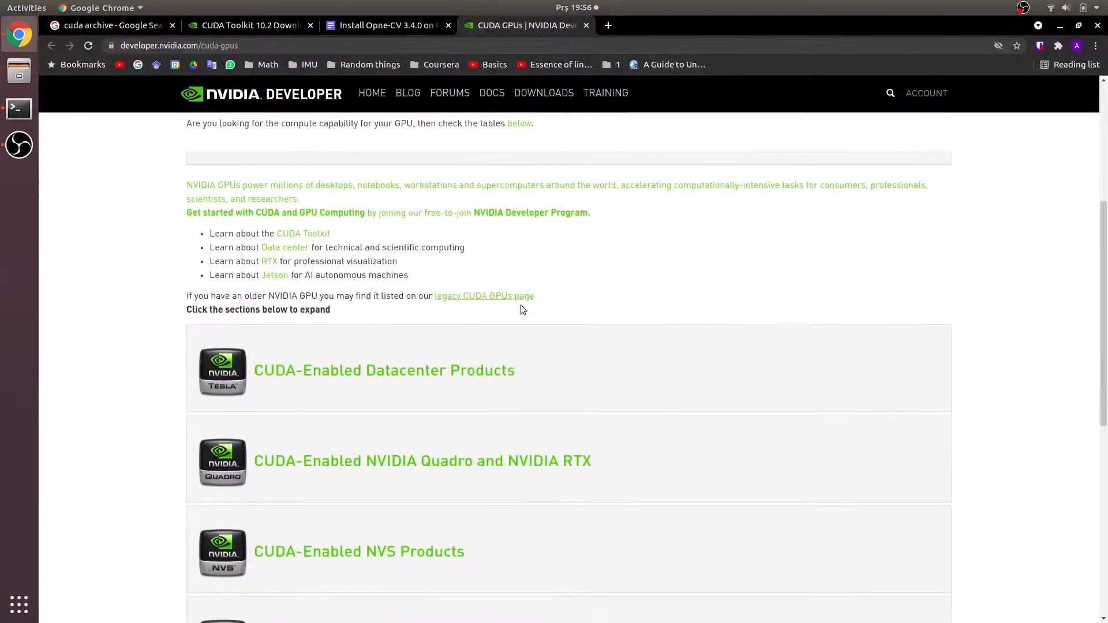
scroll(down, 3)
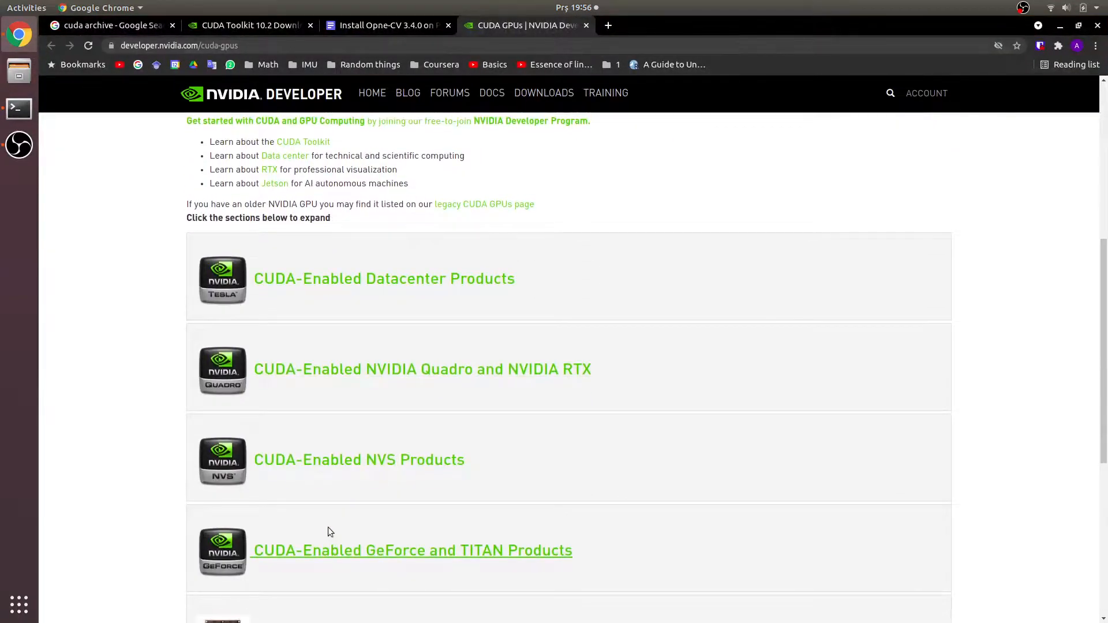
scroll(down, 3)
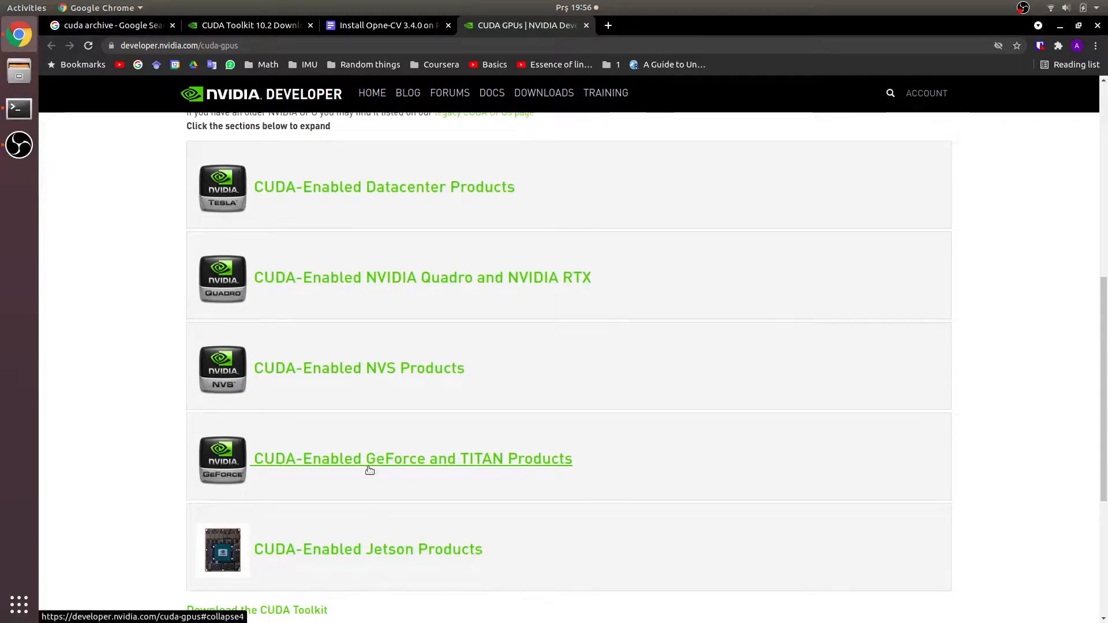
drag(438, 459, 573, 459)
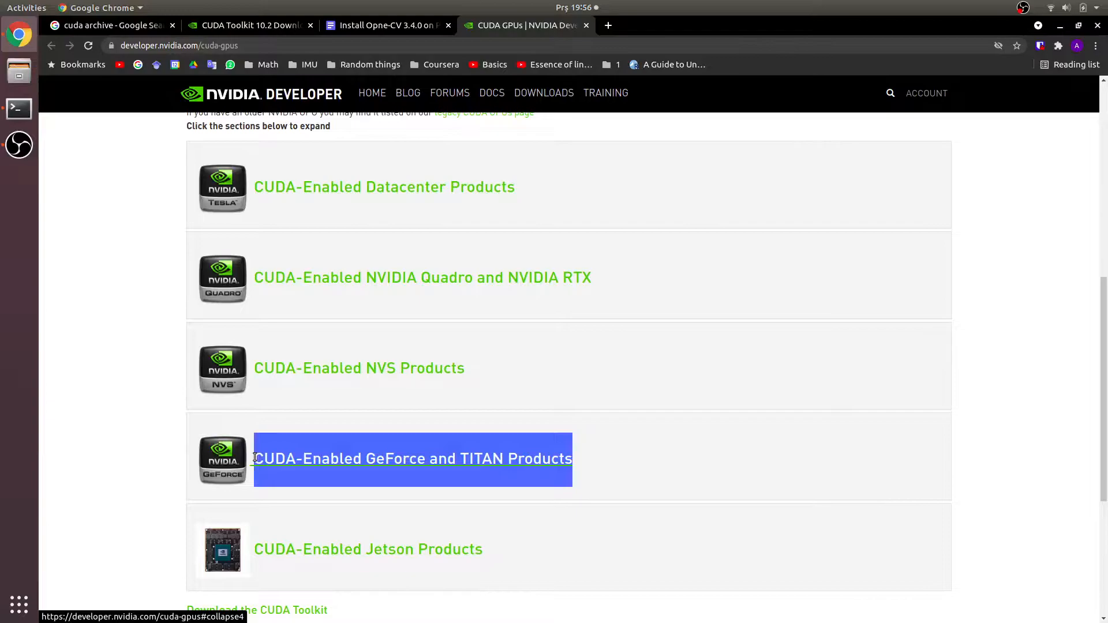
mouse_move(256, 460)
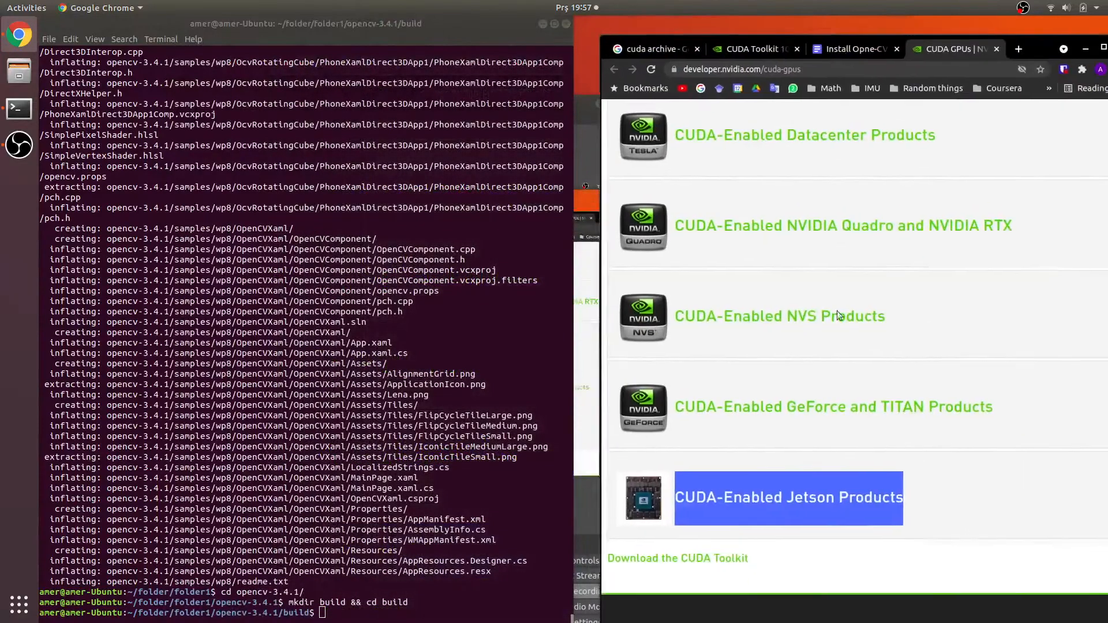
click(848, 30)
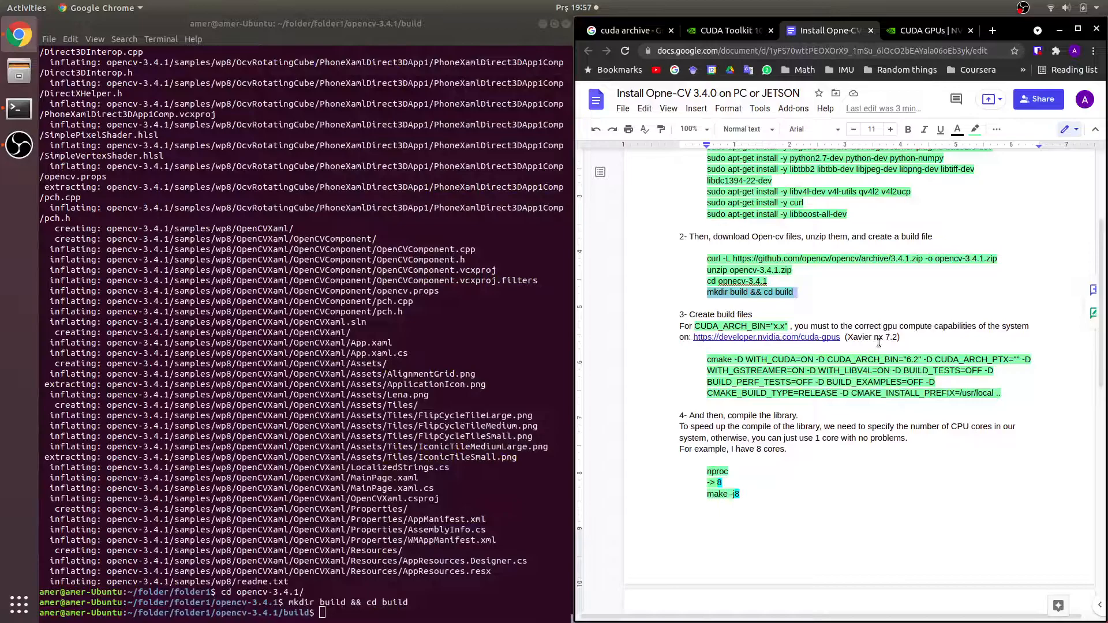
double_click(892, 337)
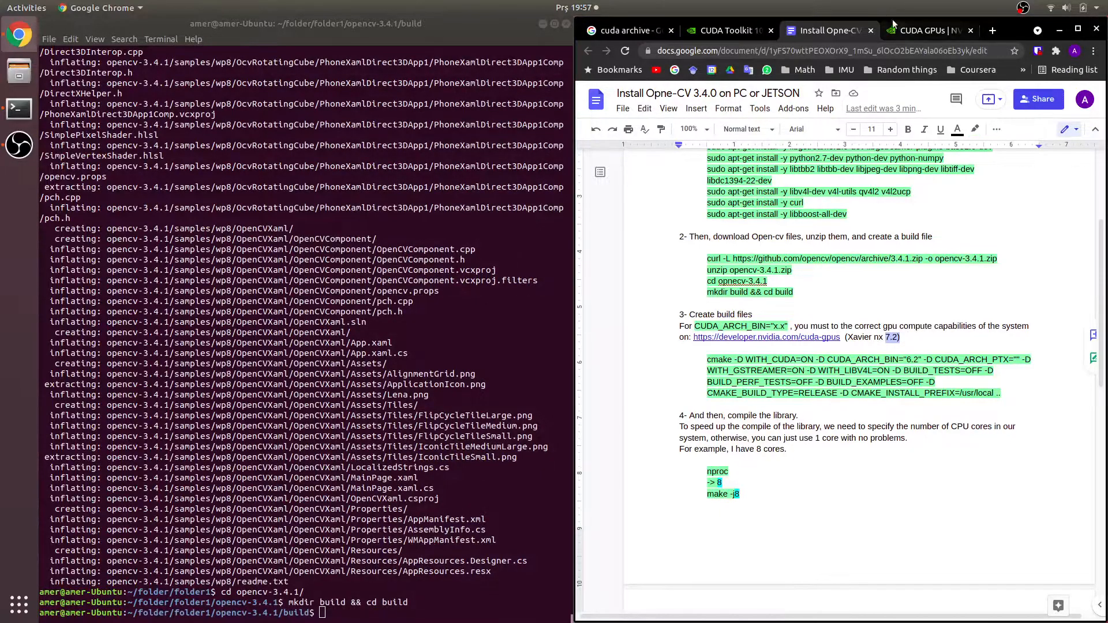
click(926, 31)
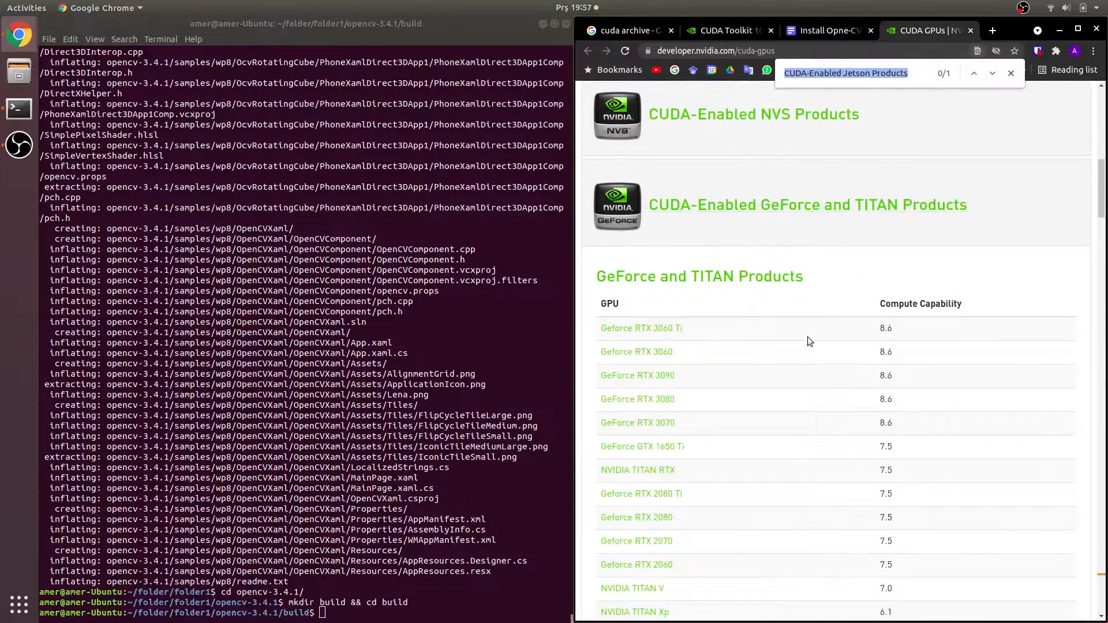
text(965)
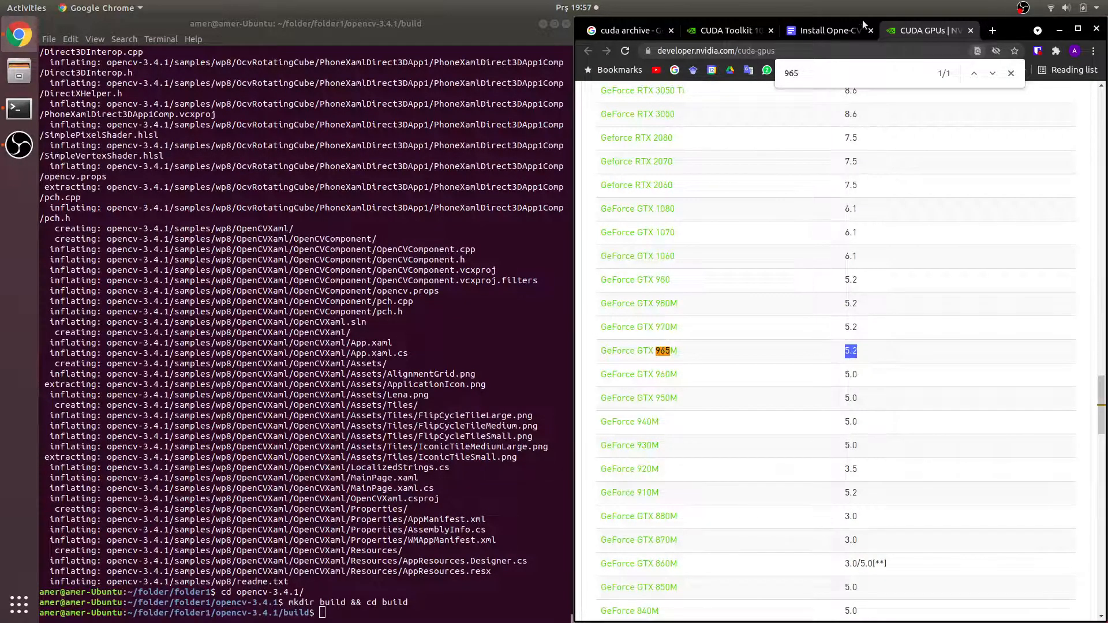
click(824, 31)
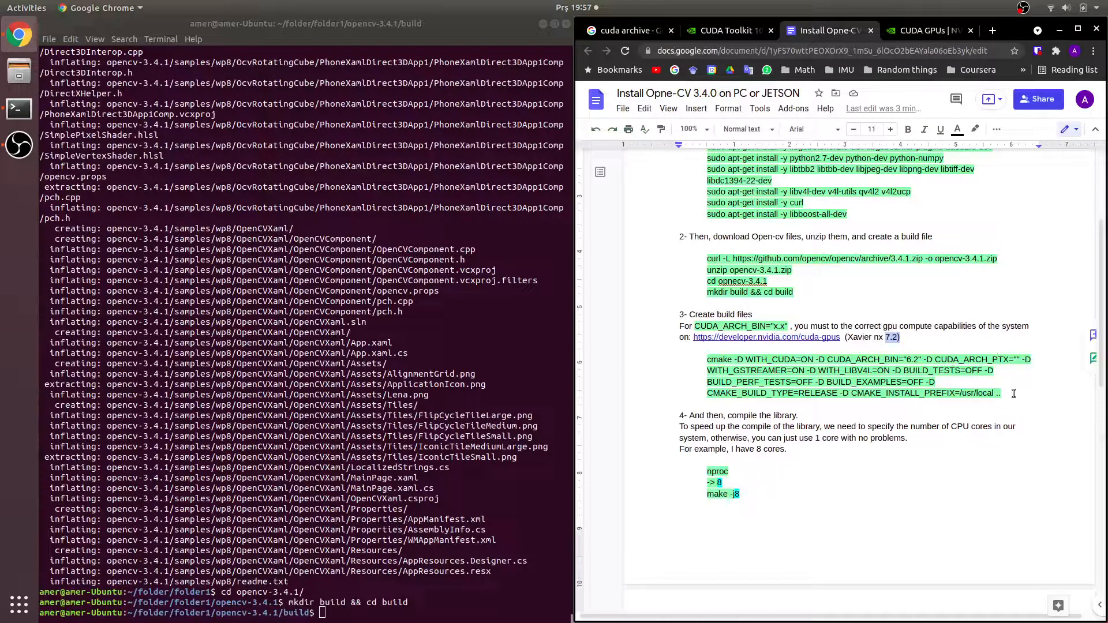
Run the OpenCV cmake command and follow its output until 'Configuring done' and 'Generating done'.
right_click(396, 315)
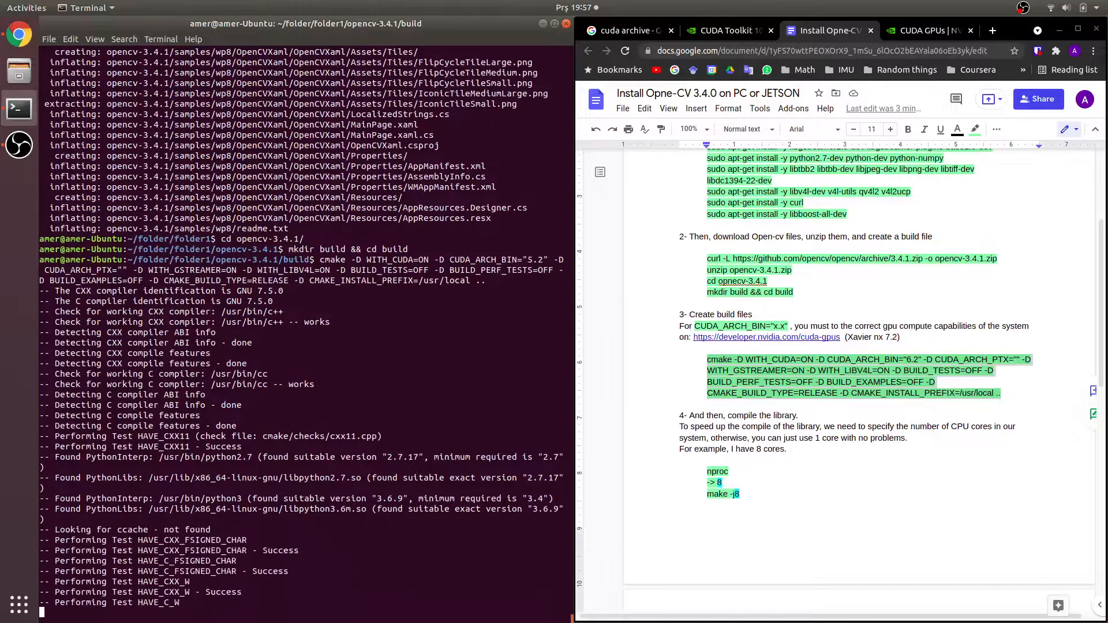
scroll(down, 3)
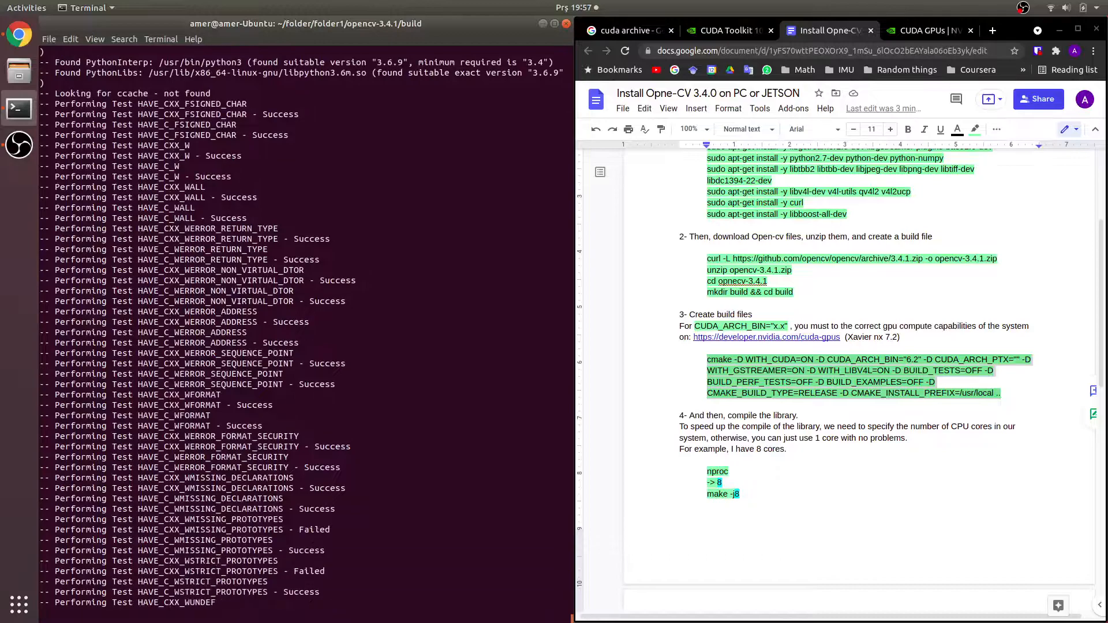
scroll(down, 3)
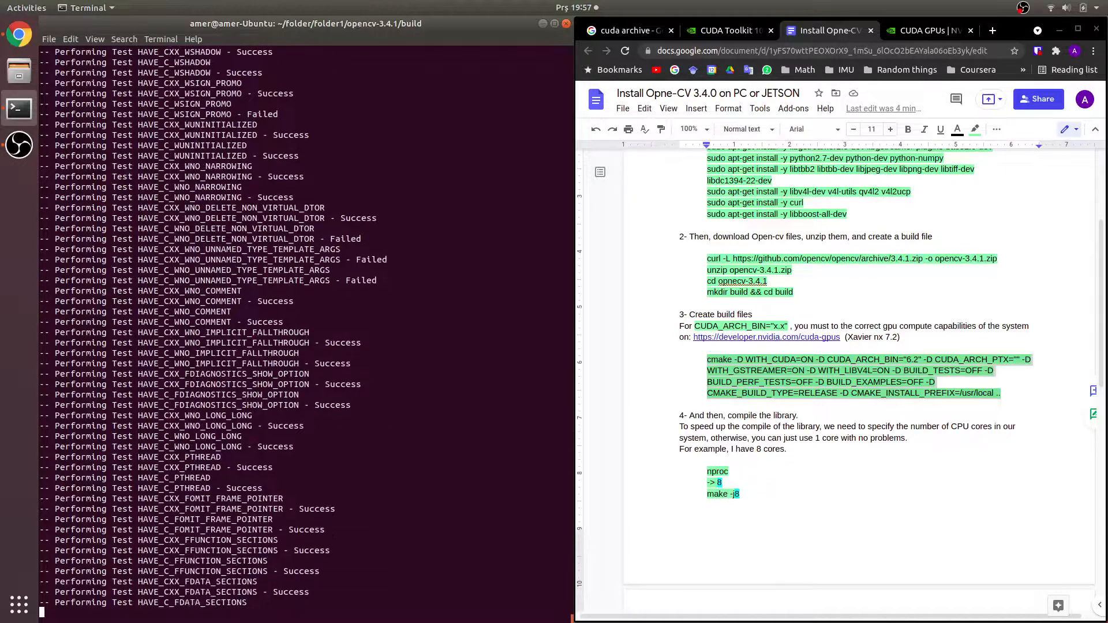
scroll(down, 3)
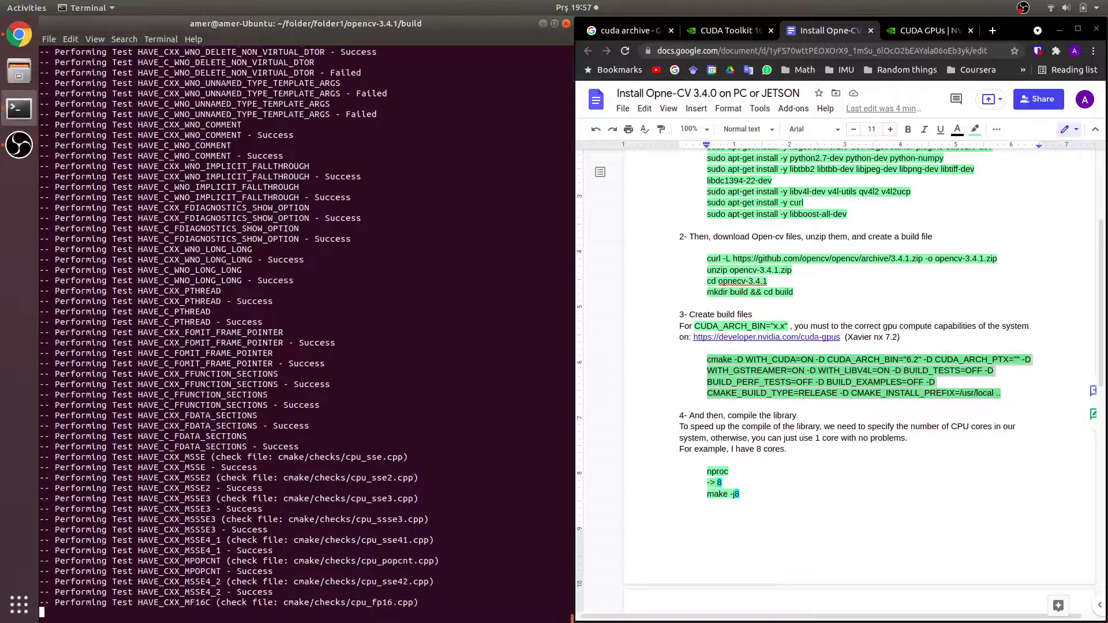
scroll(down, 3)
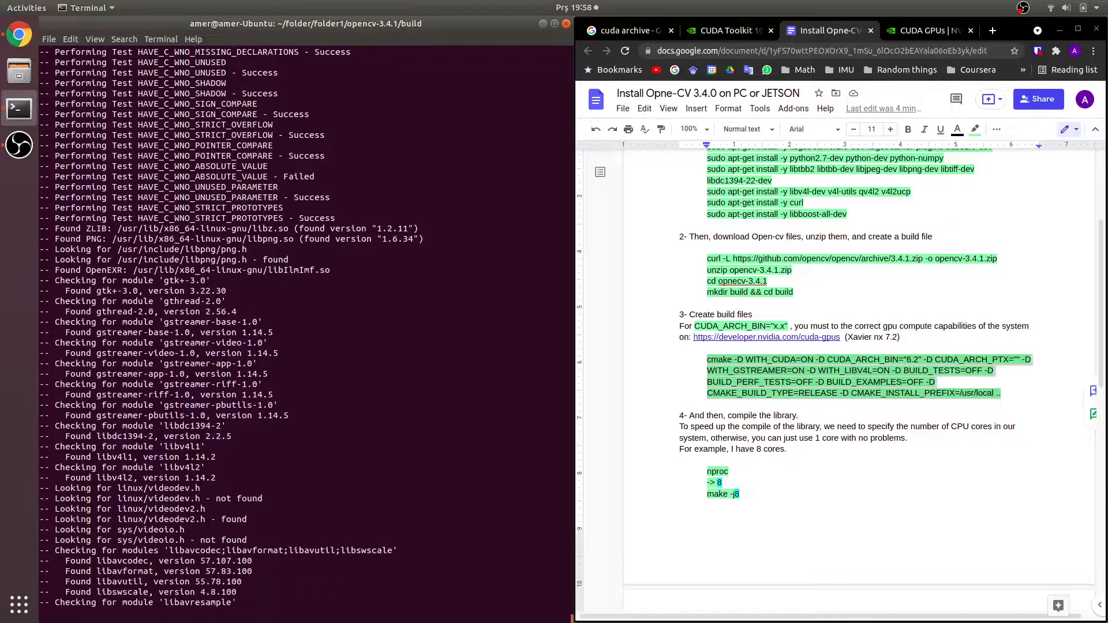
scroll(down, 3)
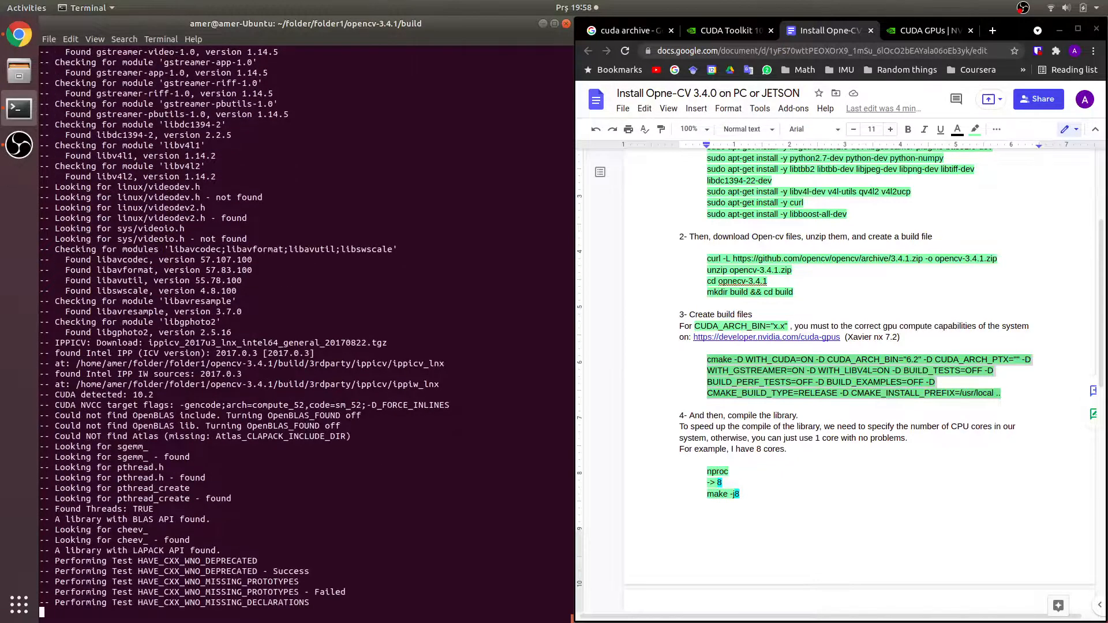
scroll(down, 3)
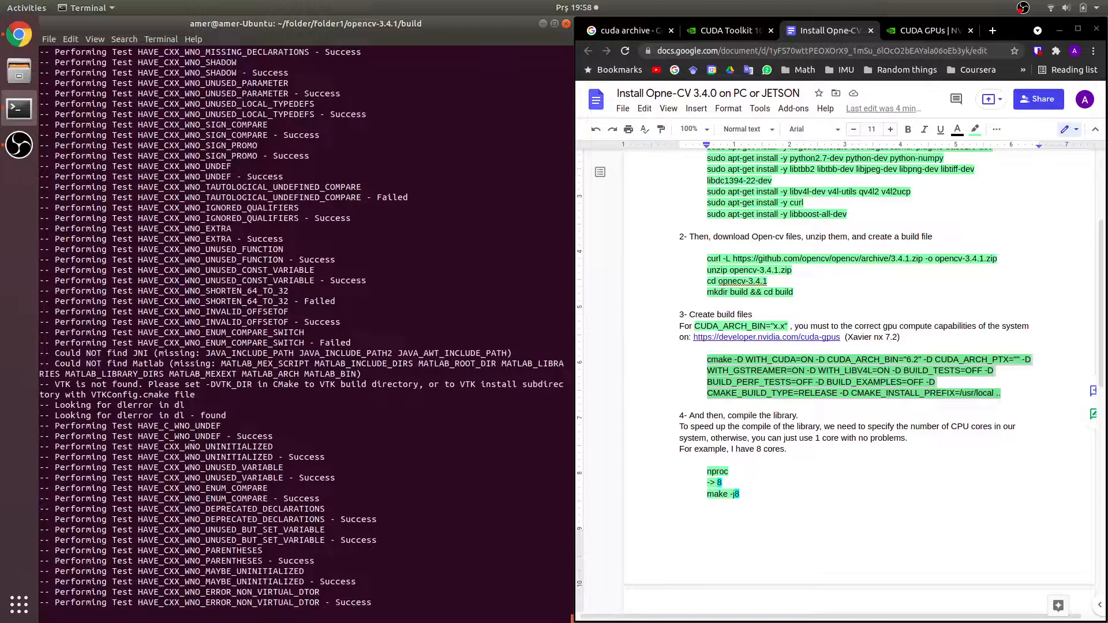
scroll(down, 3)
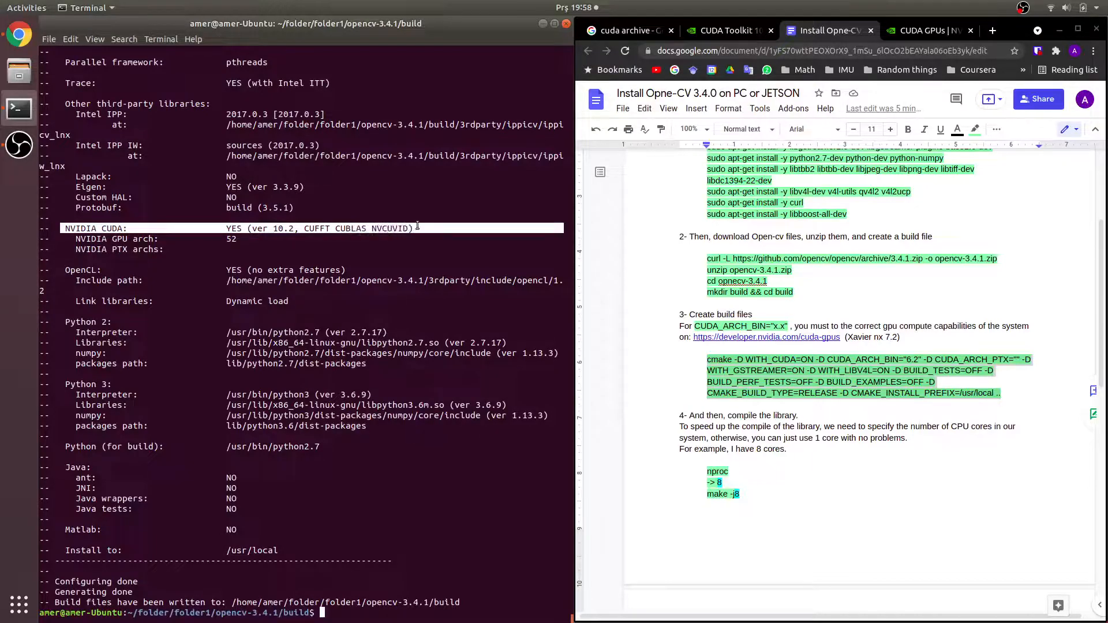
double_click(234, 229)
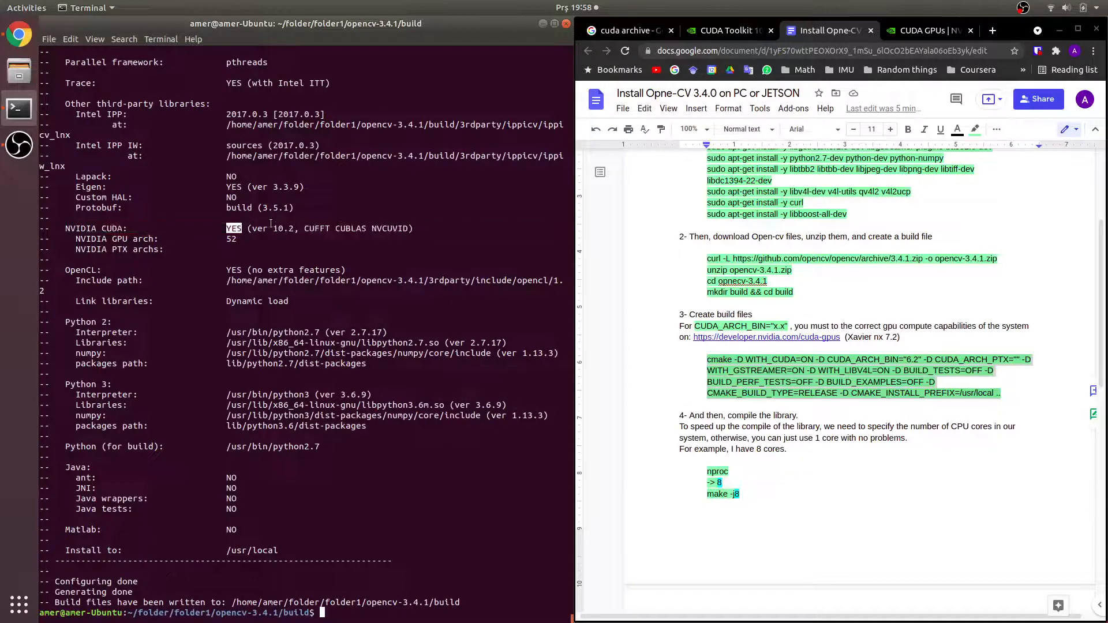
double_click(283, 229)
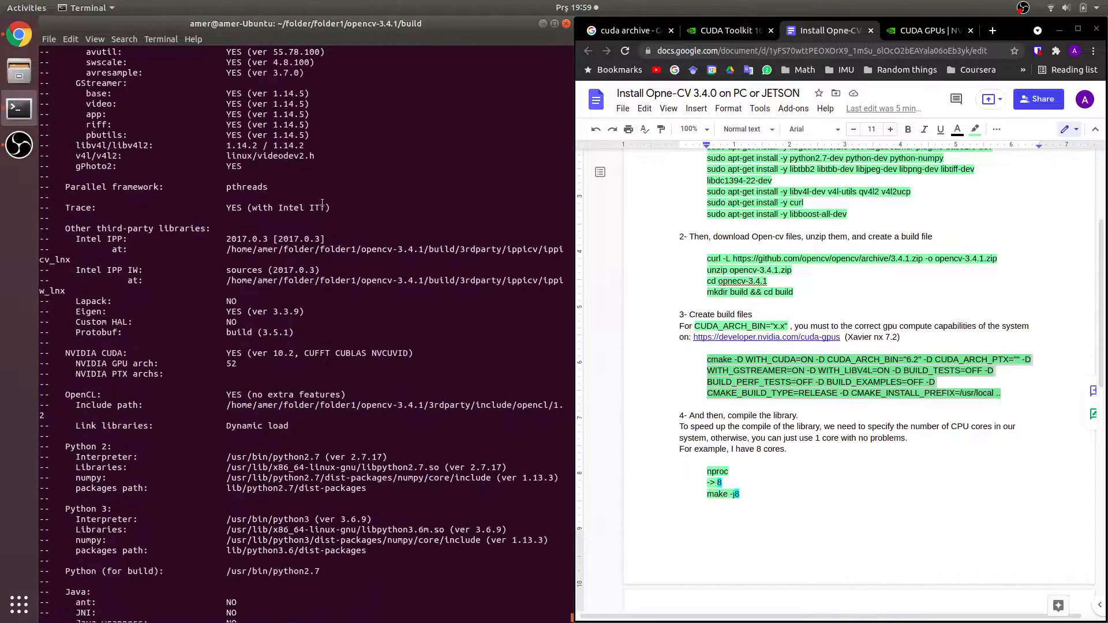
scroll(down, 3)
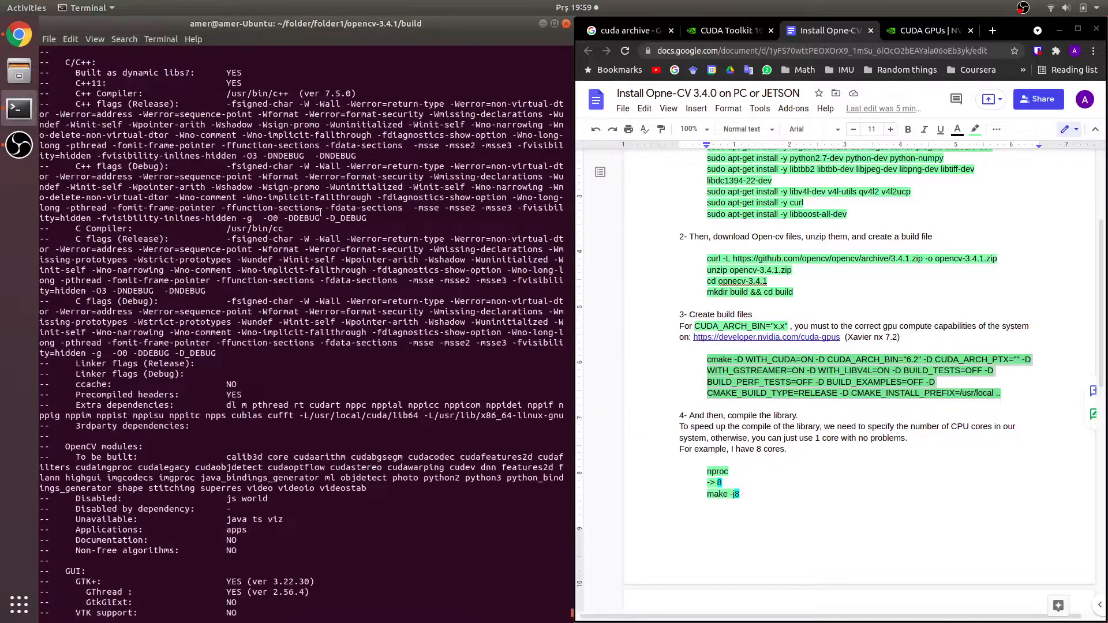
scroll(down, 3)
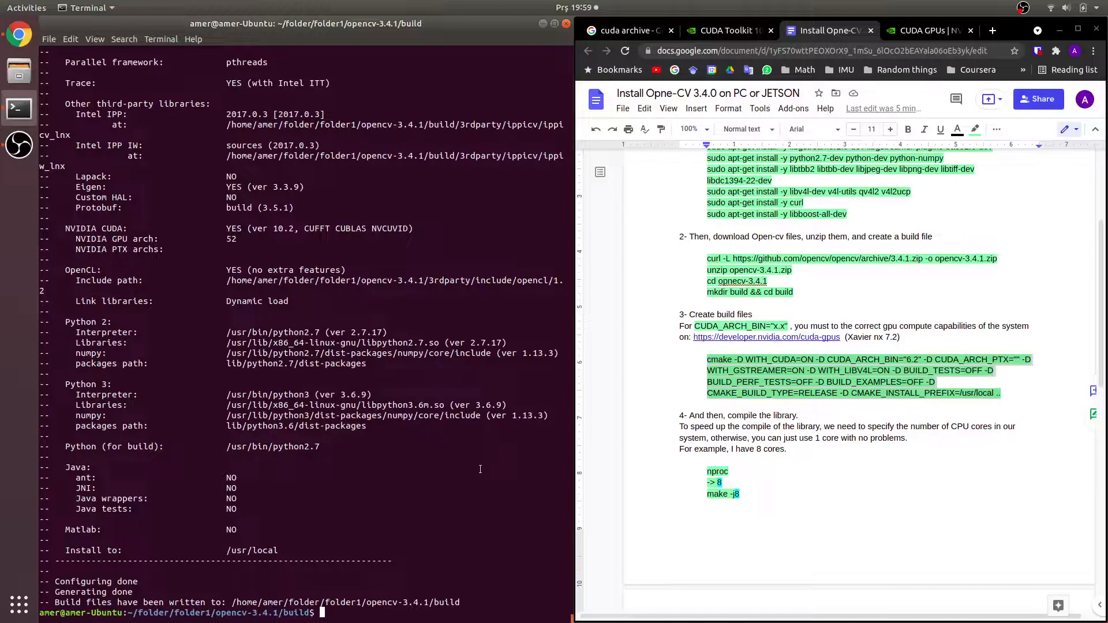
Check the core count with nproc and start make -j8, which fails at 21%.
text(nproc)
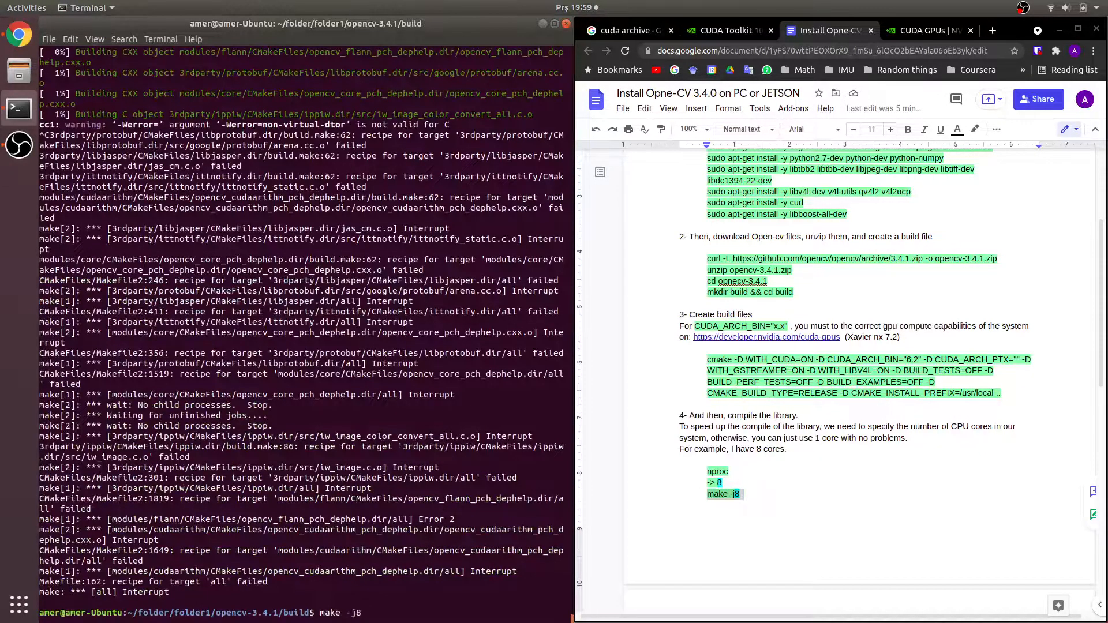
key(BackSpace)
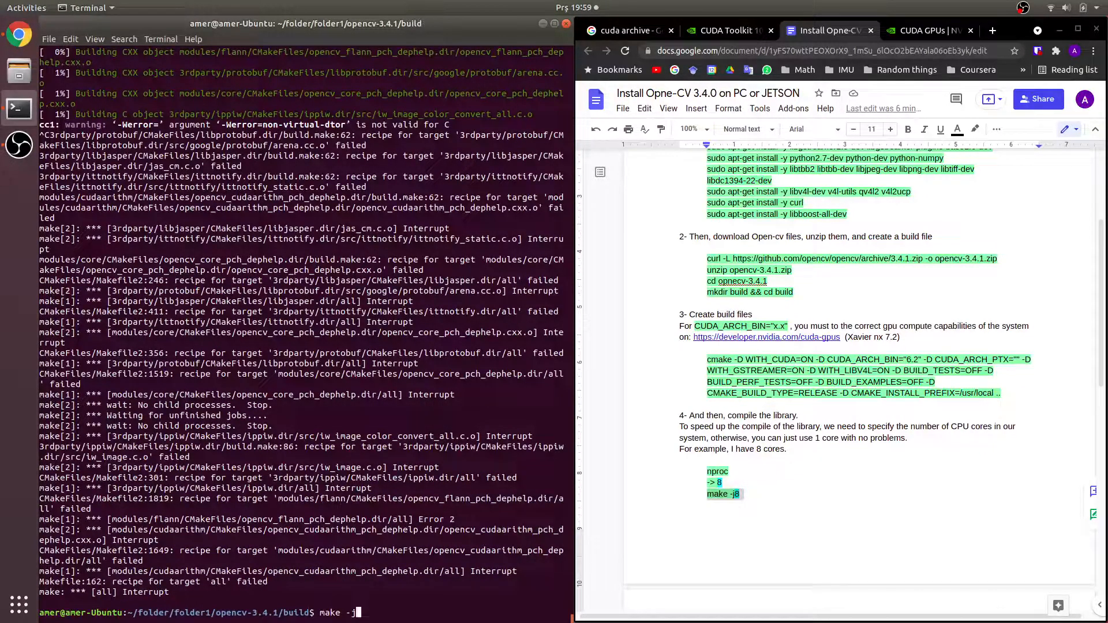
text(8)
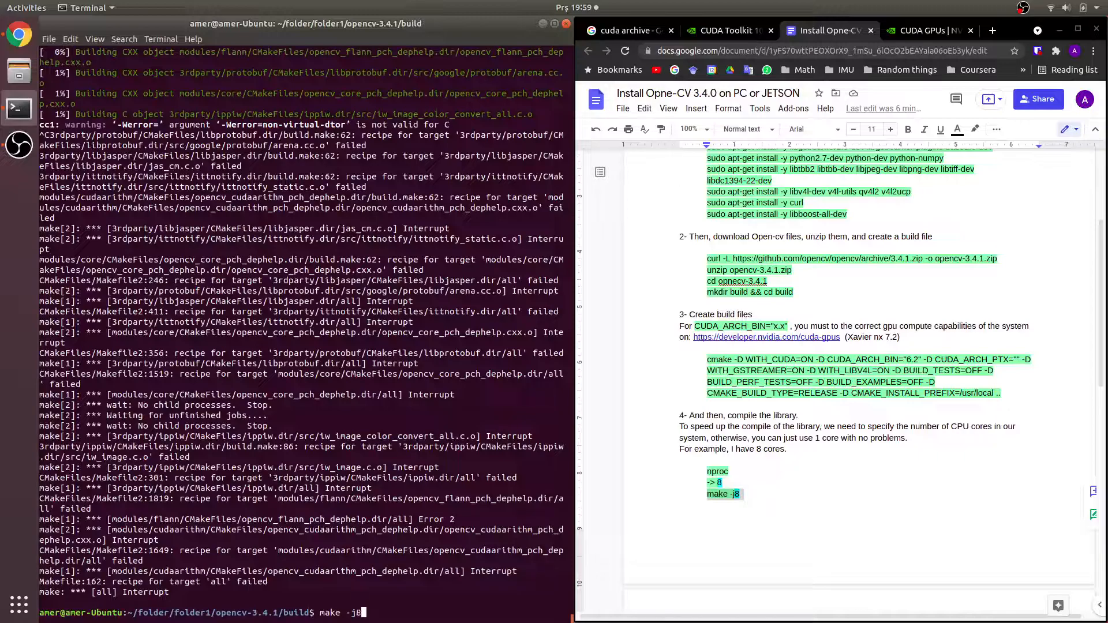
key(Return)
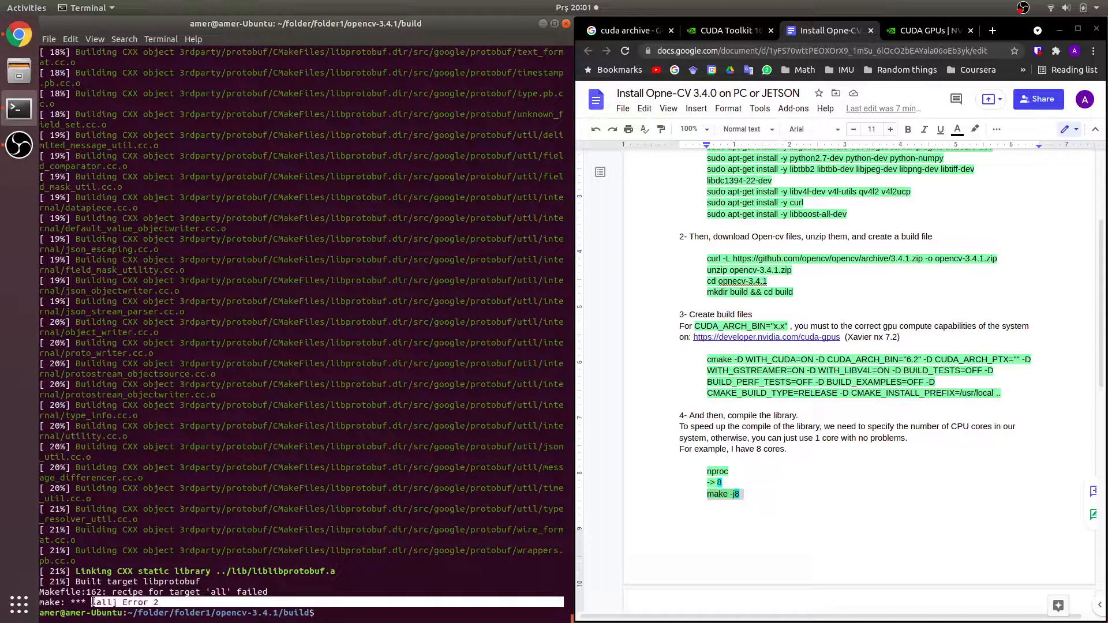
Rerun make -j8, consult the guide's Errors section, and abort on the dynlink_nvcuvid.h error.
text(make -j8)
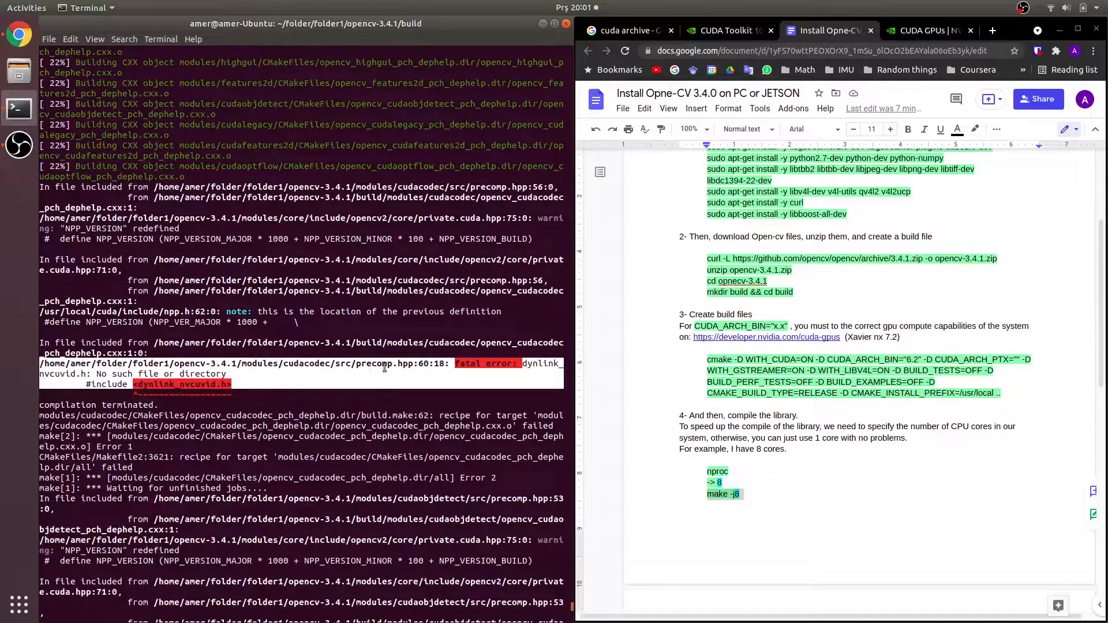
scroll(down, 3)
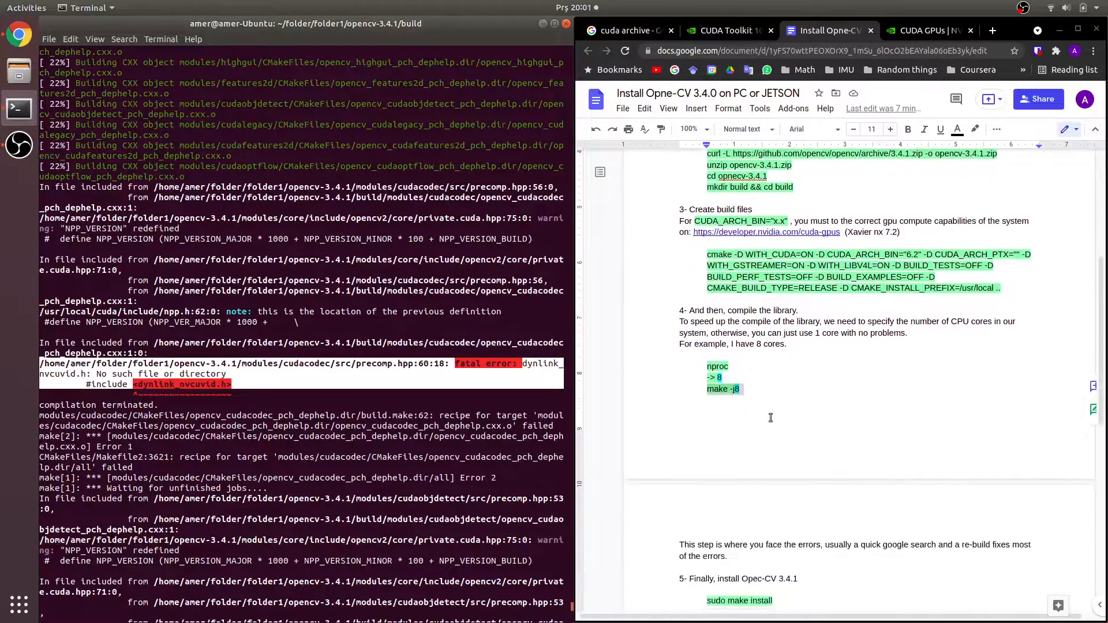
scroll(down, 3)
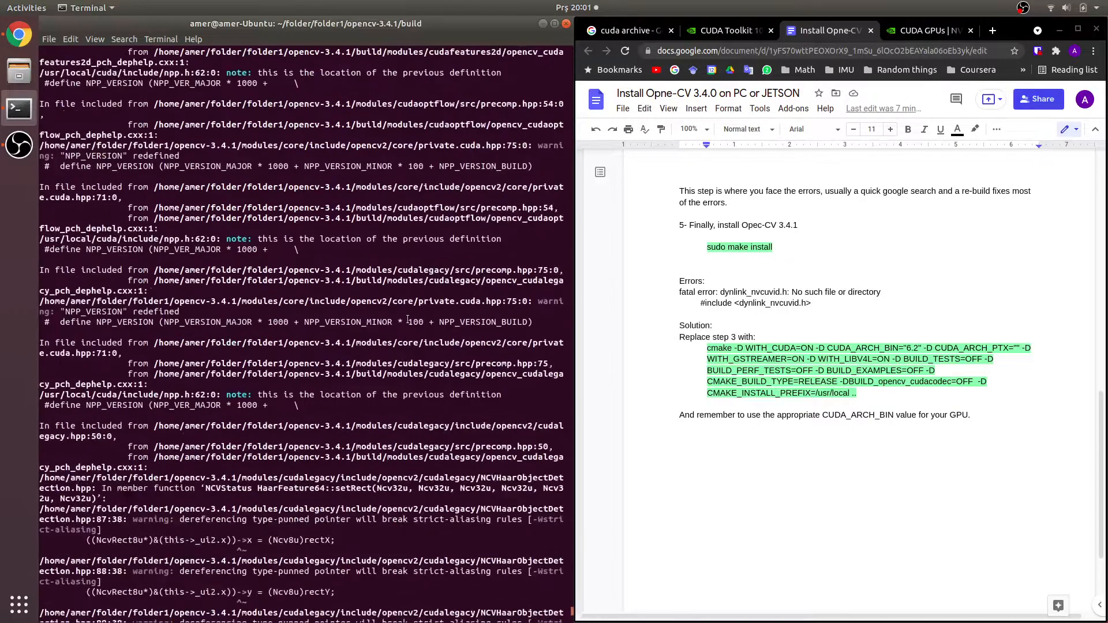
key(ctrl+c)
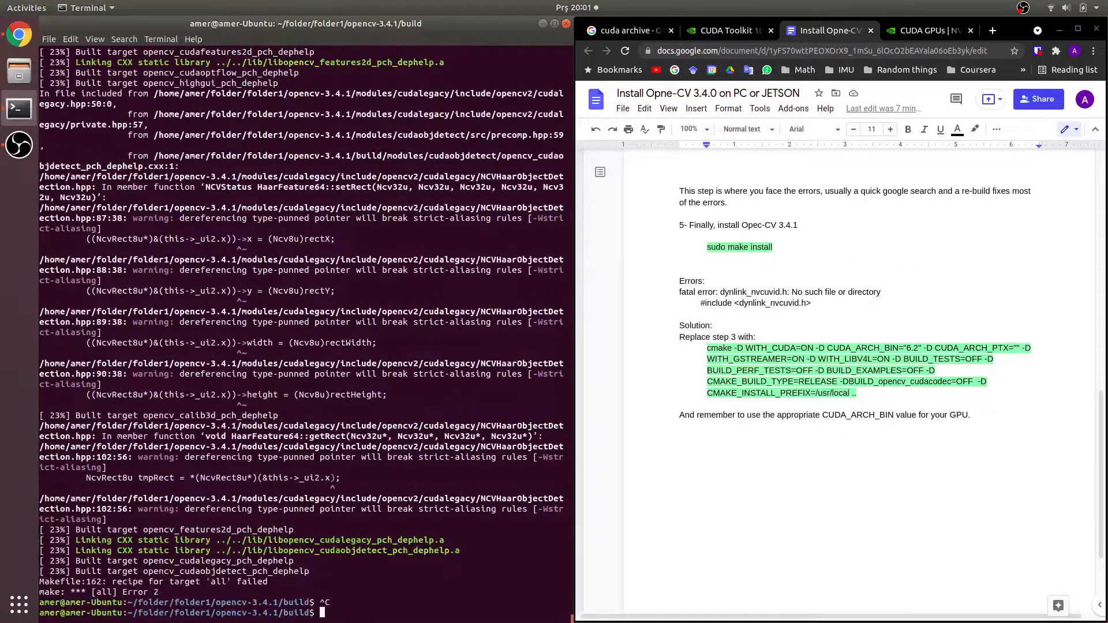
Rerun cmake from the guide with -DBUILD_opencv_cudacodec=OFF until generation finishes.
click(865, 393)
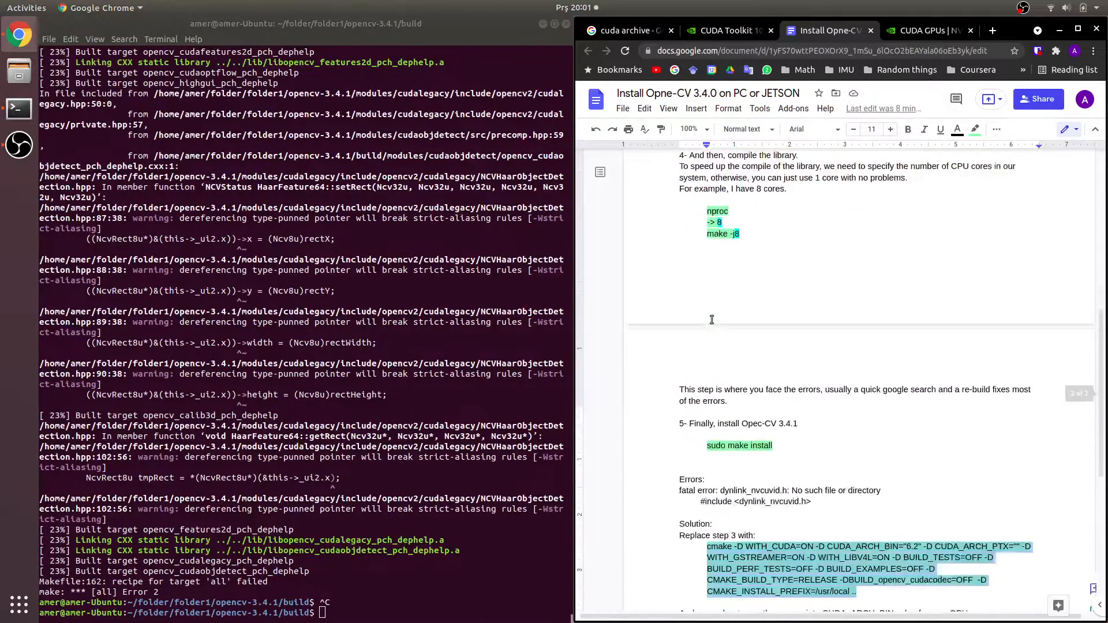
scroll(down, 3)
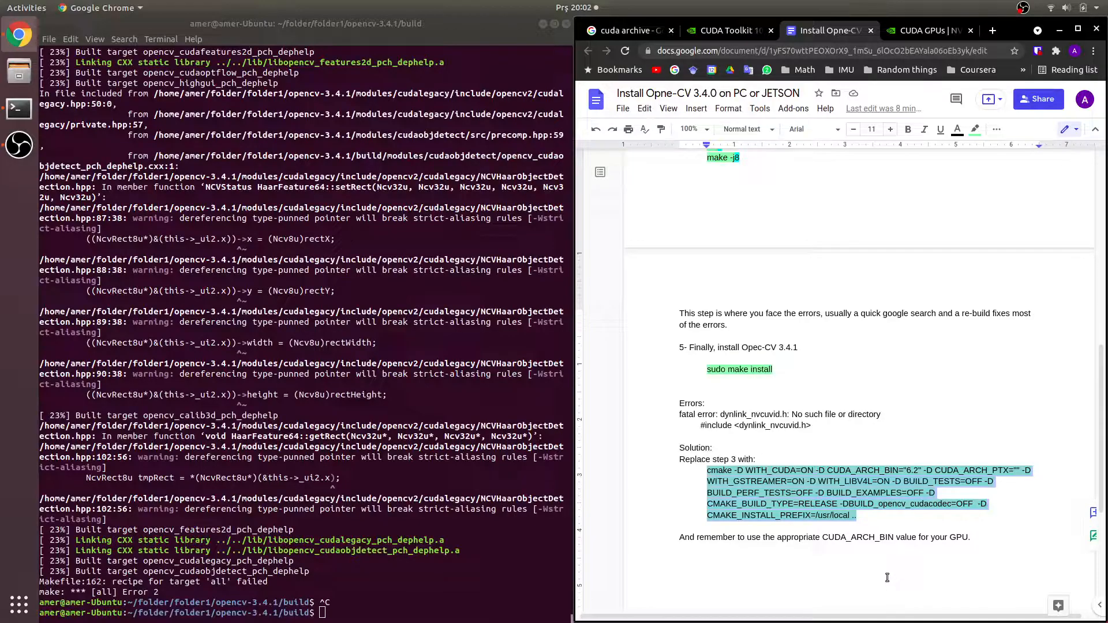
mouse_move(870, 569)
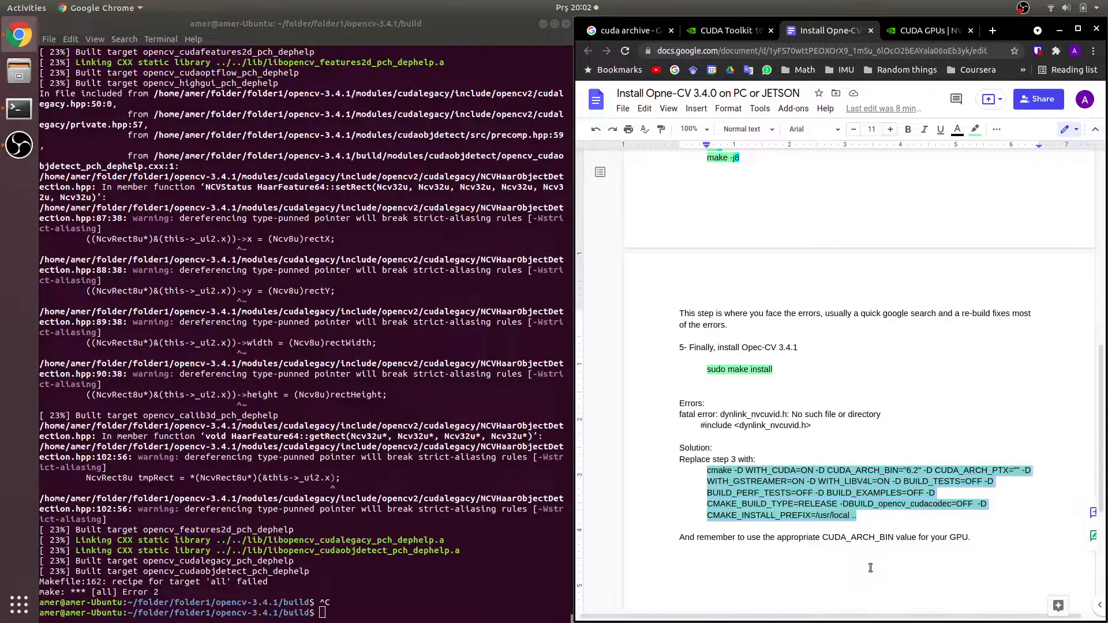
right_click(467, 488)
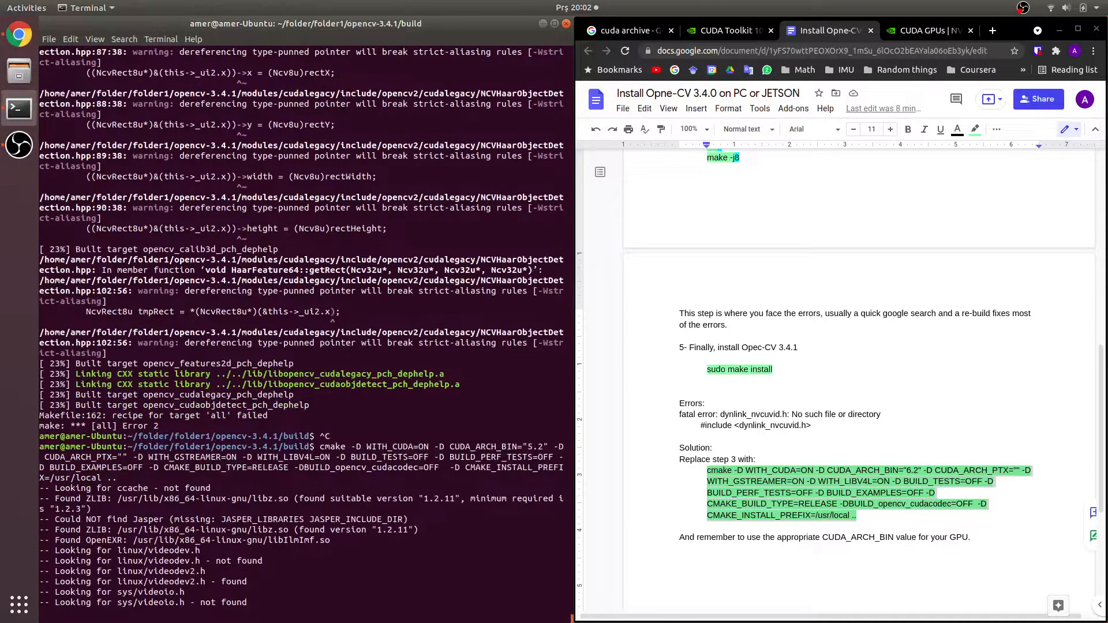
scroll(down, 3)
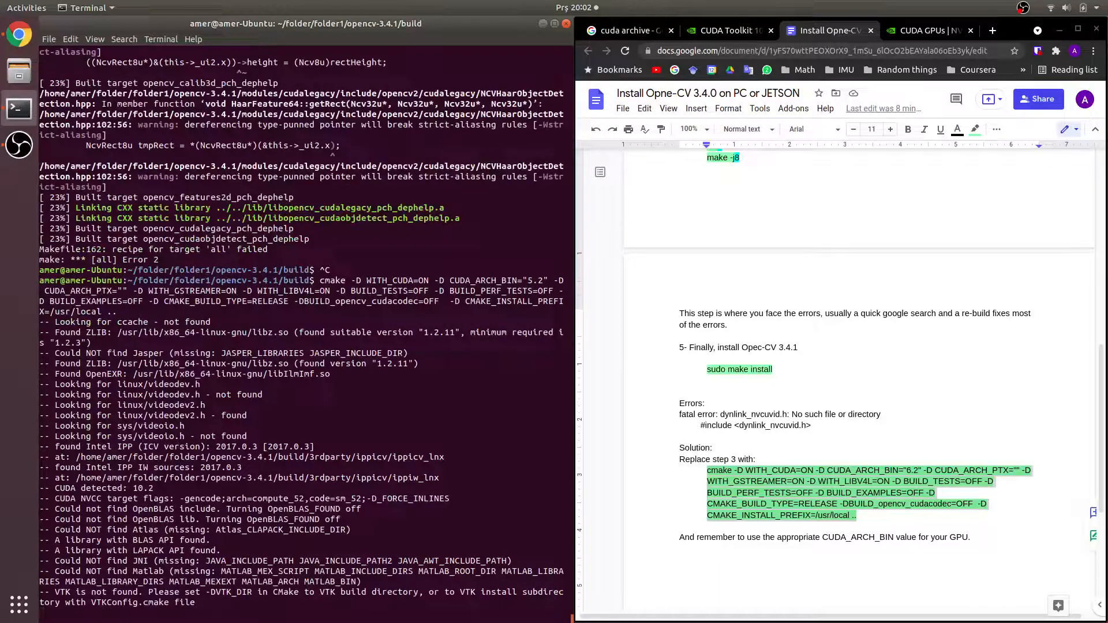
scroll(down, 3)
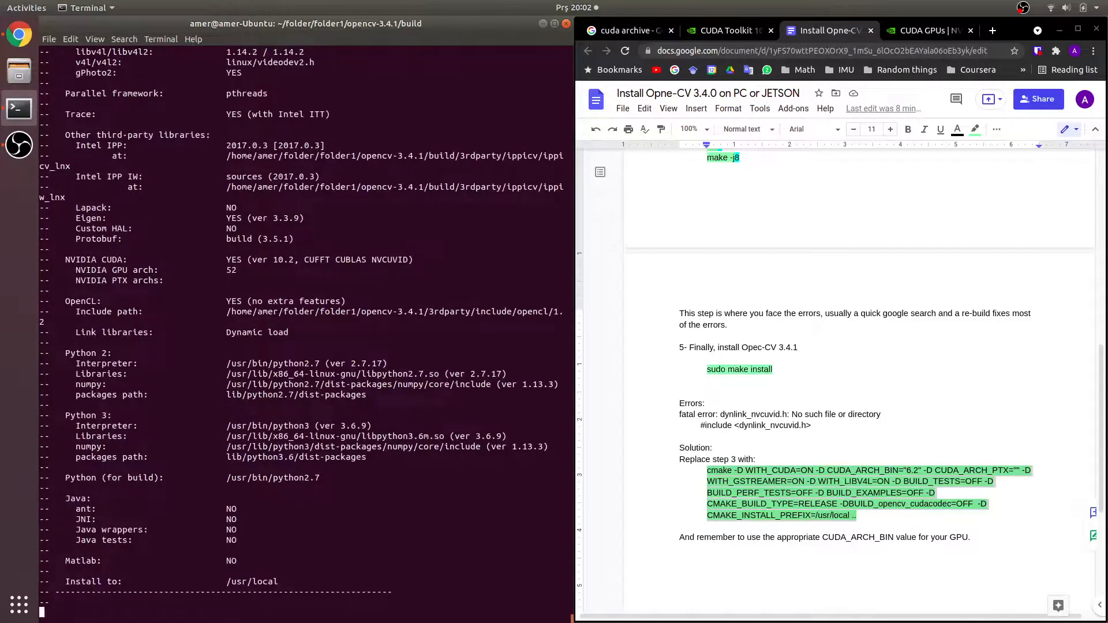
scroll(down, 3)
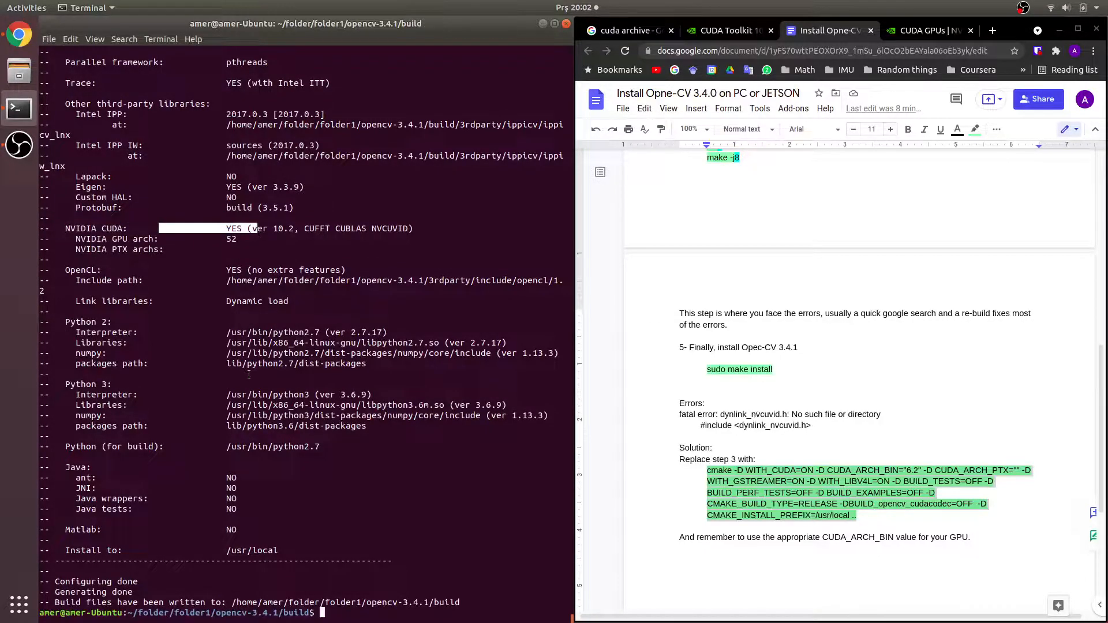
Run make -j8 and let the build reach 100%, including Python 2 and 3 bindings.
text(make)
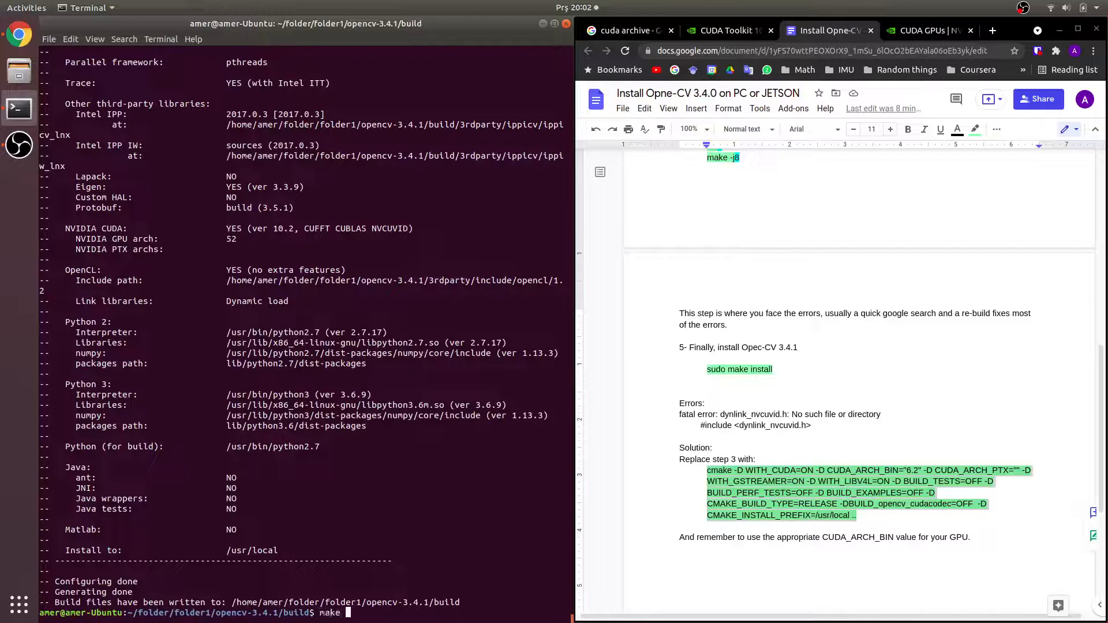
text(-j)
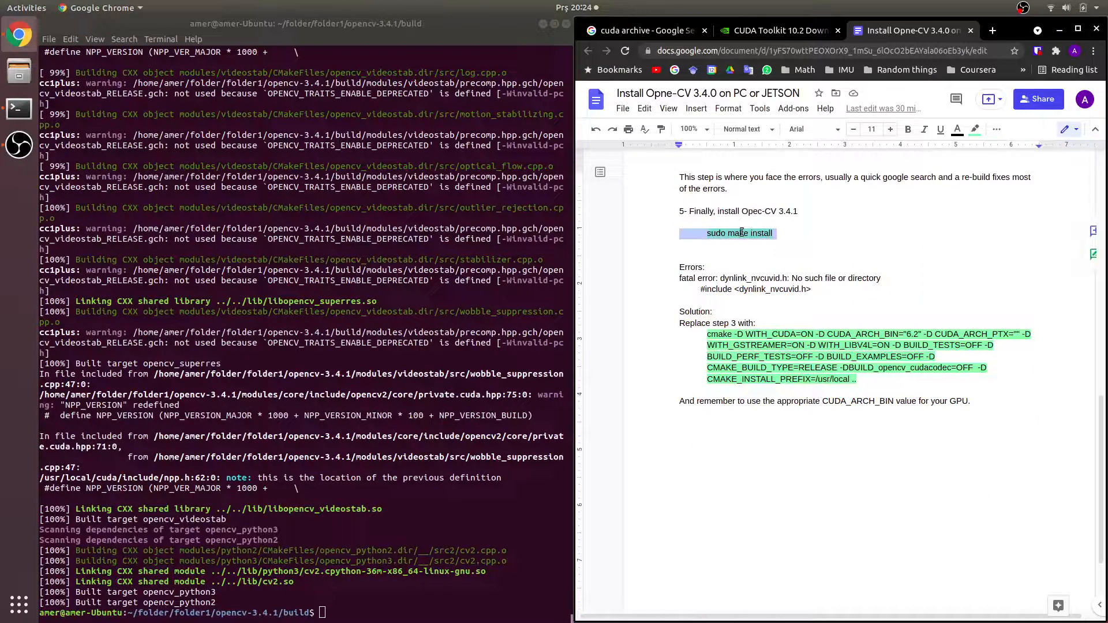
Run sudo make install, placing cv2 modules, Haar cascades and tools in /usr/local.
right_click(728, 233)
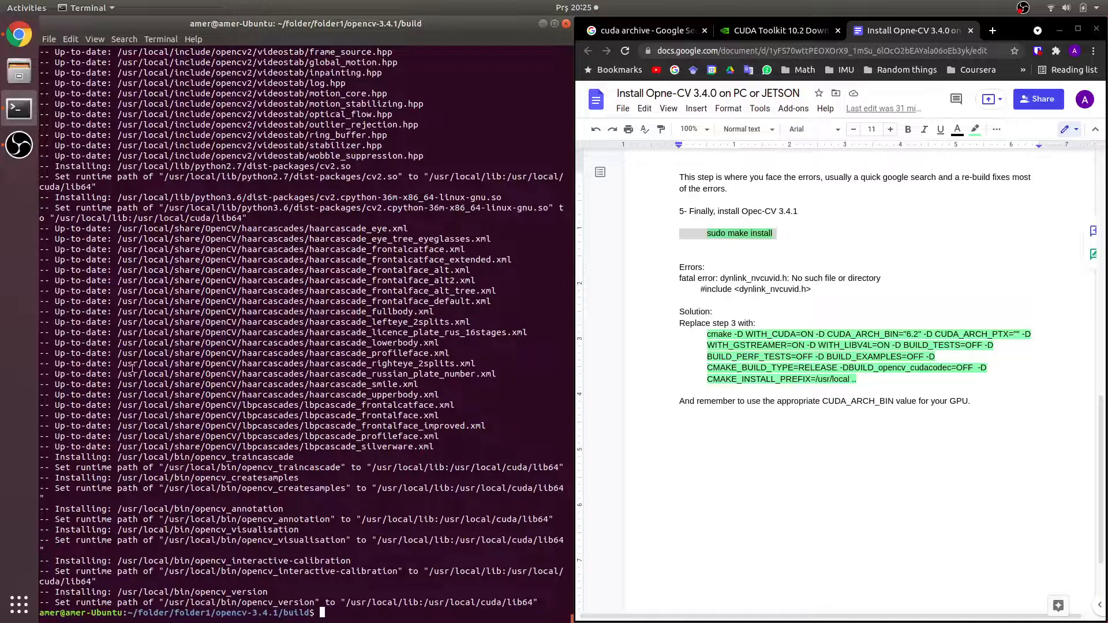
double_click(295, 363)
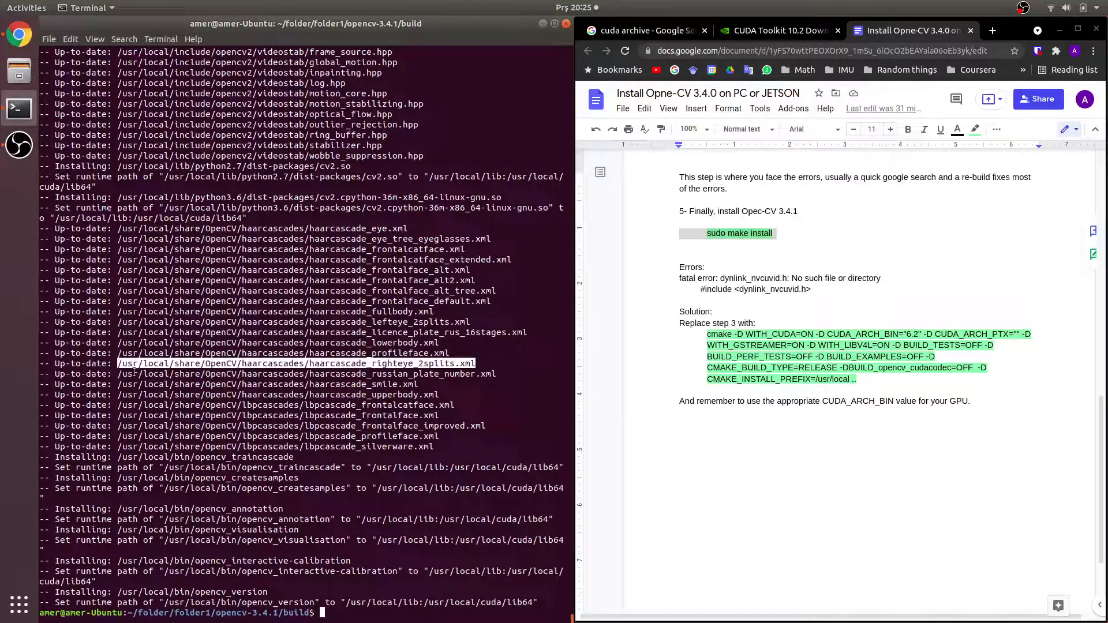